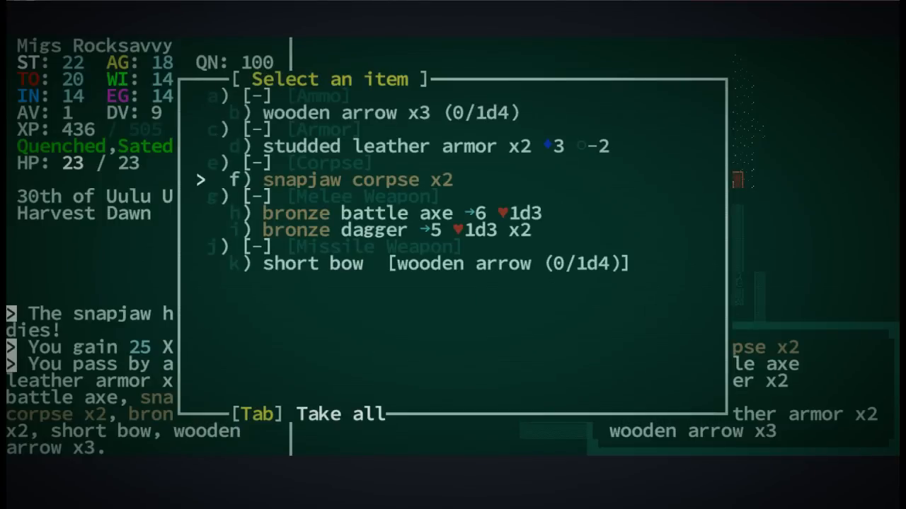
- Dismiss the Select an item loot window after slaying the snapjaw hunter
key(Tab)
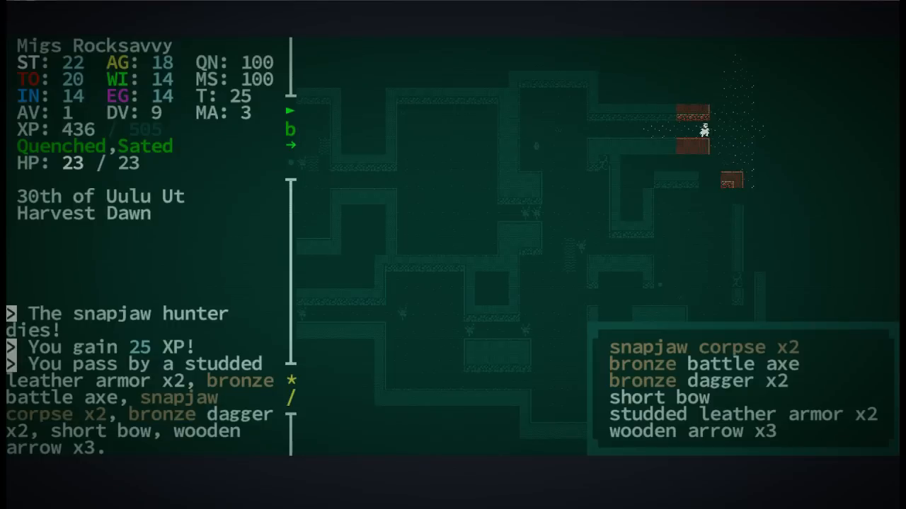
mouse_move(771, 4)
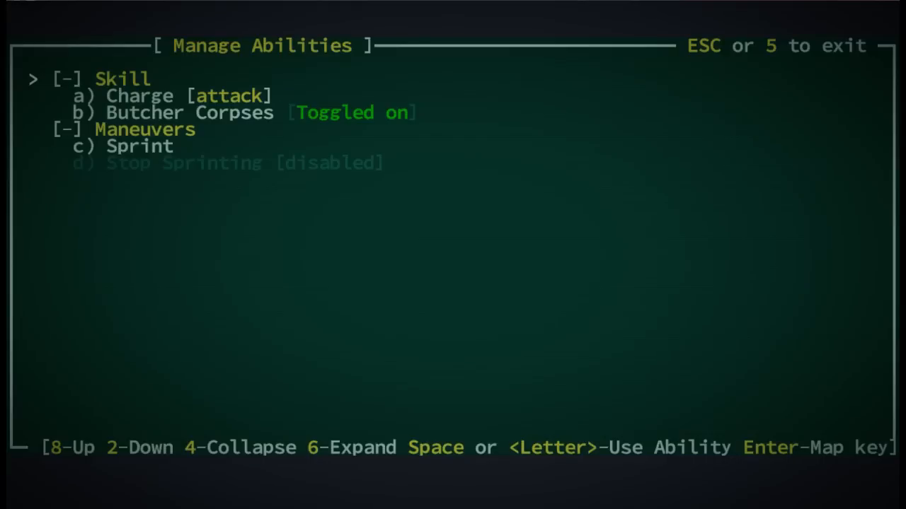
- Sprint and charge toward the giant centipede
key(c)
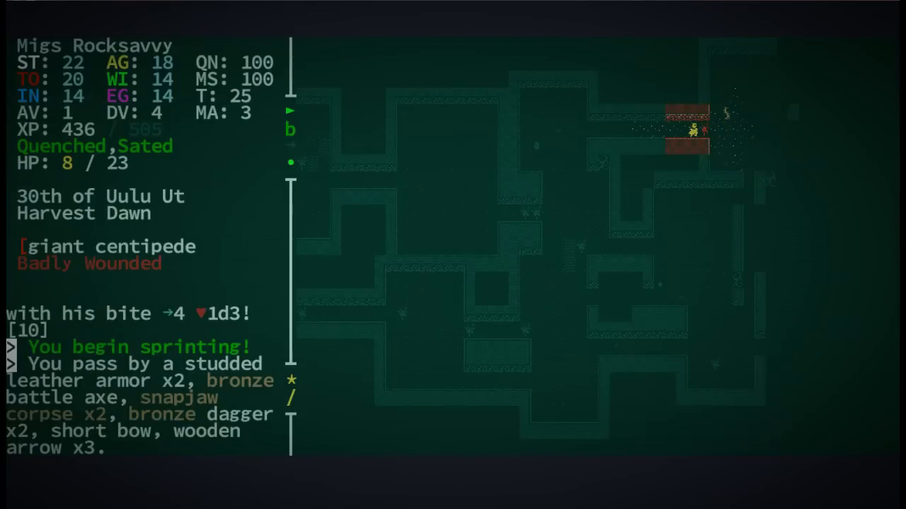
key(Left)
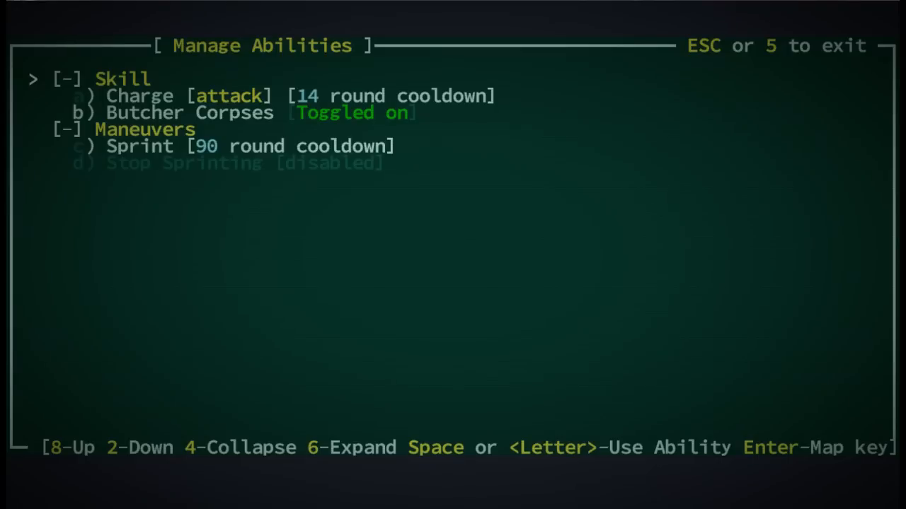
- Browse ability descriptions for Butcher Corpses, the Maneuvers group and Sprint
key(2)
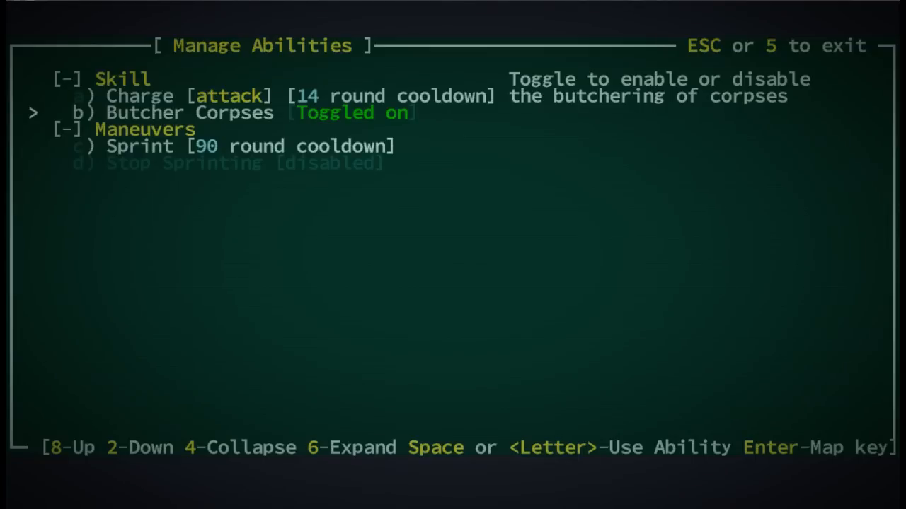
key(2)
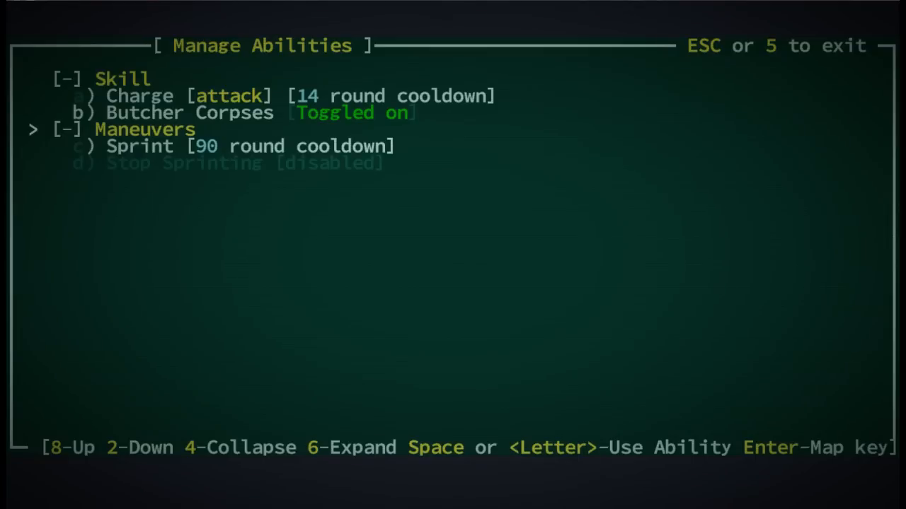
key(8)
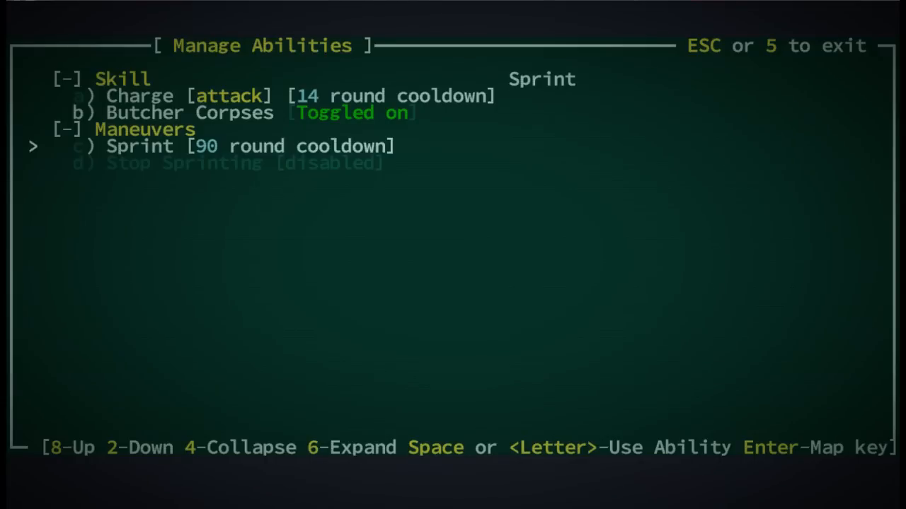
key(8)
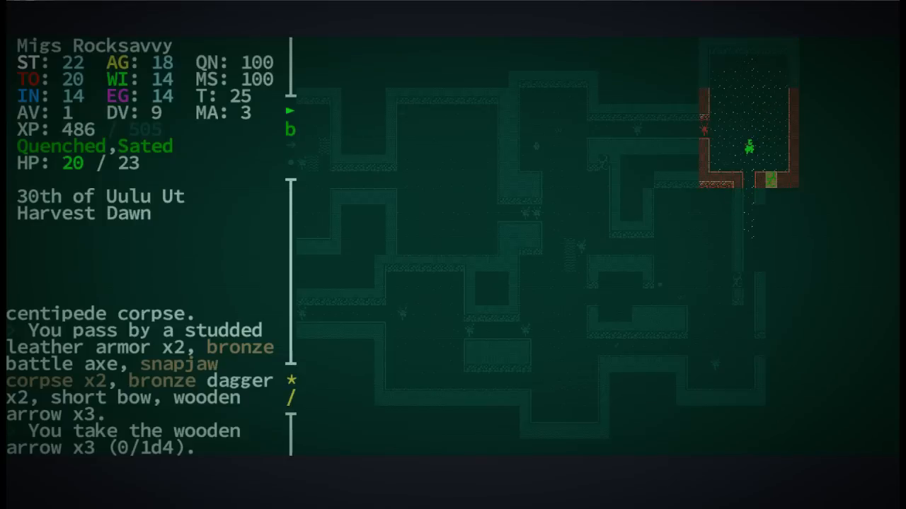
- Bring up the skill-purchase screen showing 132 skill points and Axe, Butchery, Tactics
key(Down)
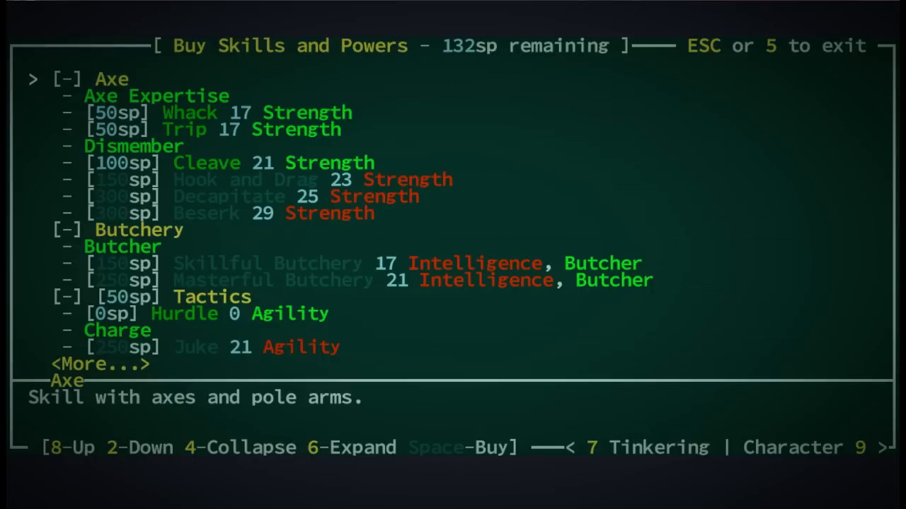
- Switch from the skills page to the Inventory tab
key(Escape)
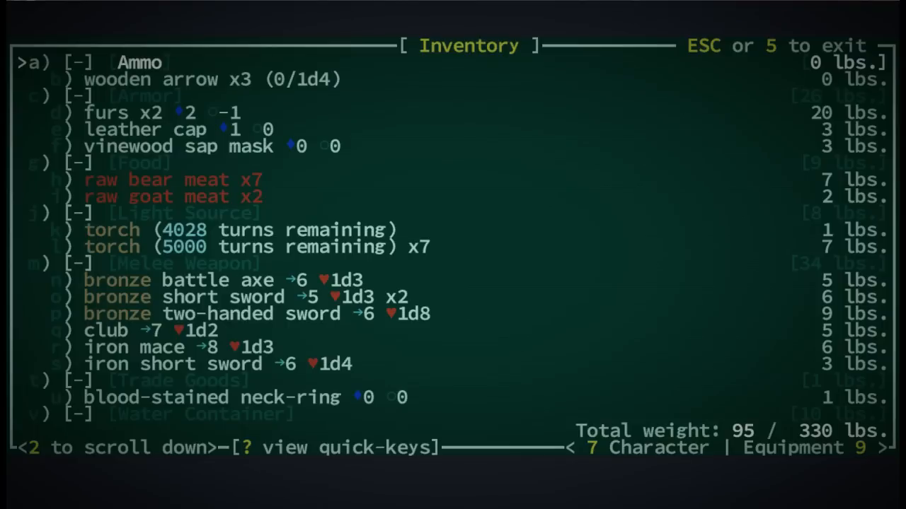
- Leave the inventory and return to the map to fight the snapjaw scavenger
key(Escape)
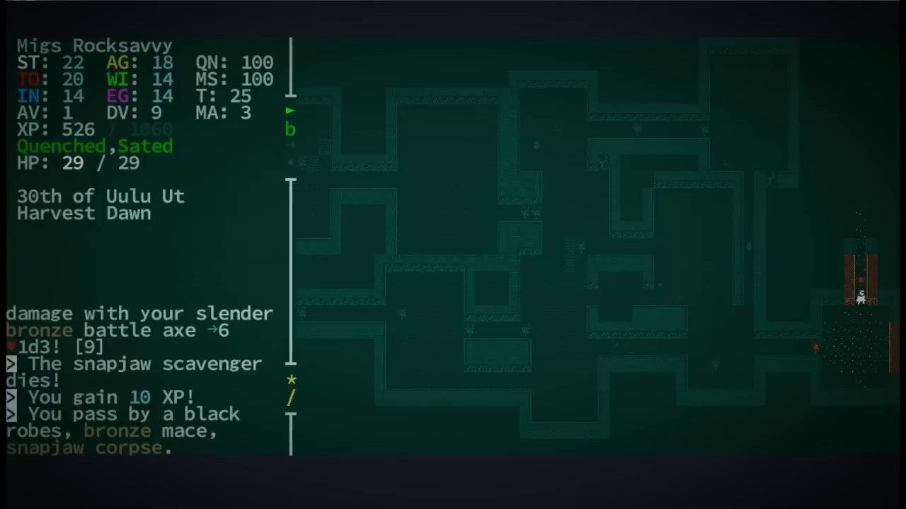
- Walk to the stairs and descend to Redrock Level 2
key(Up)
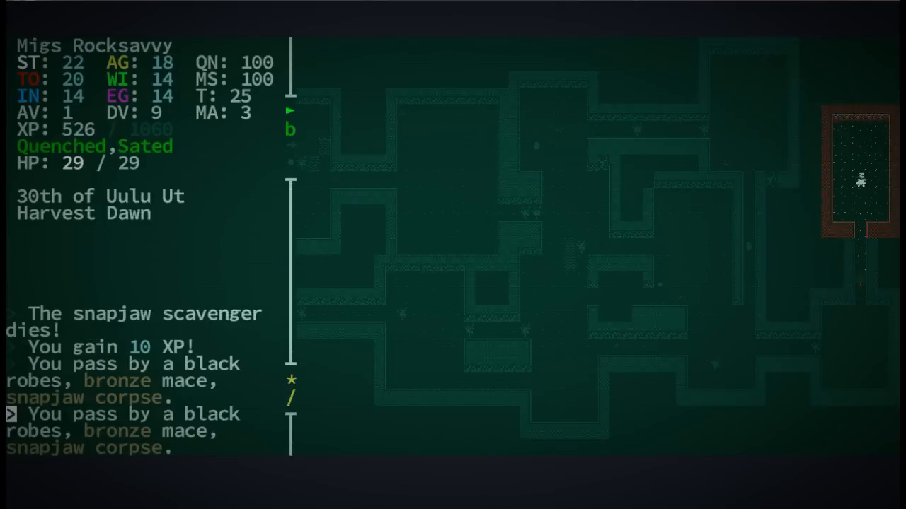
key(Down)
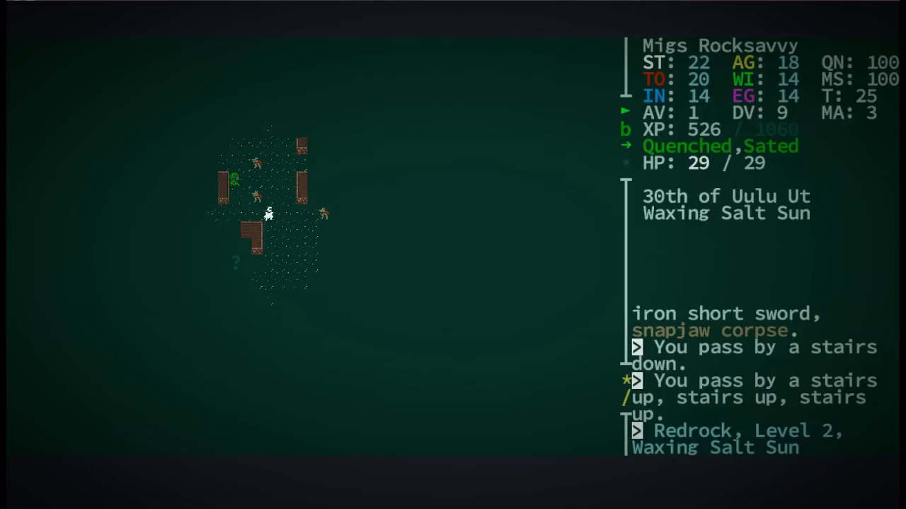
mouse_move(333, 324)
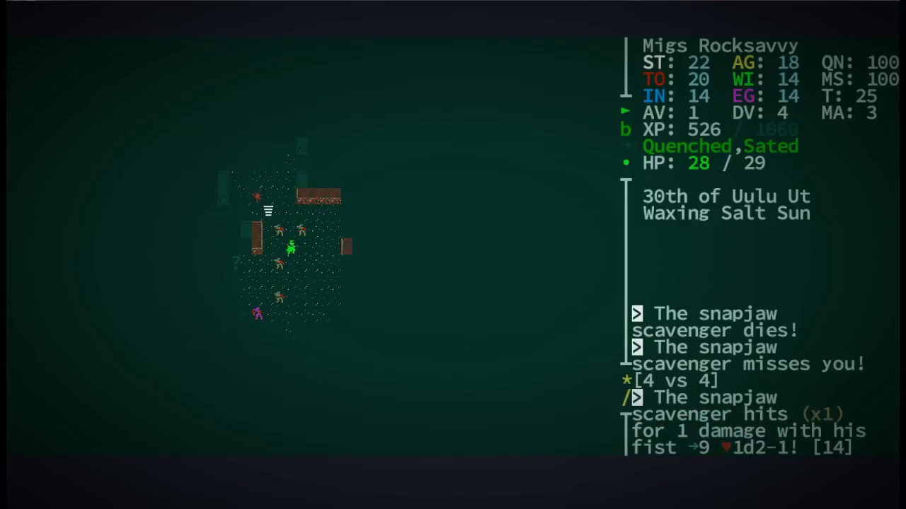
- Move deeper into the cave chamber past the snapjaw scavengers
click(290, 246)
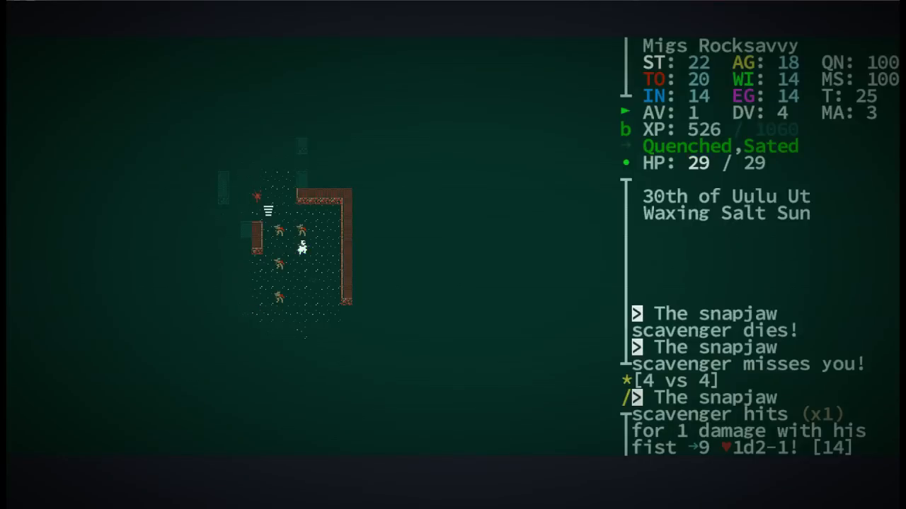
key(Down)
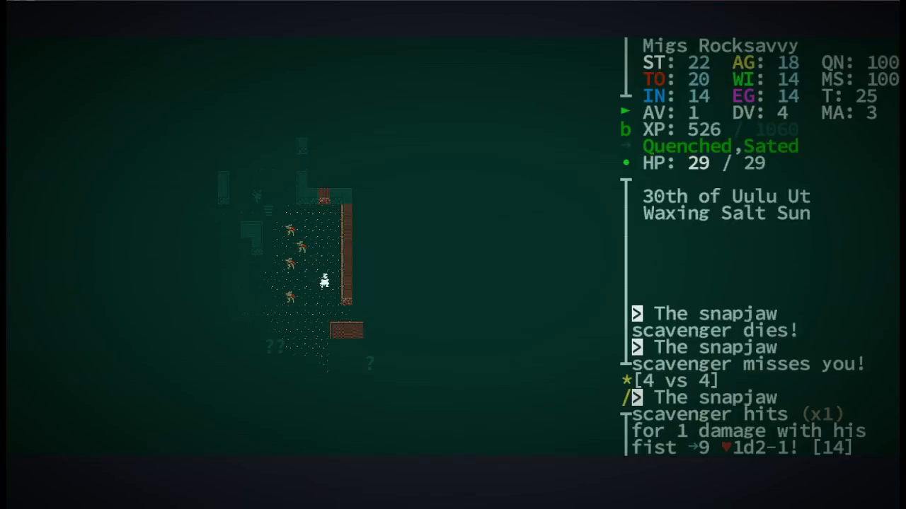
key(Down)
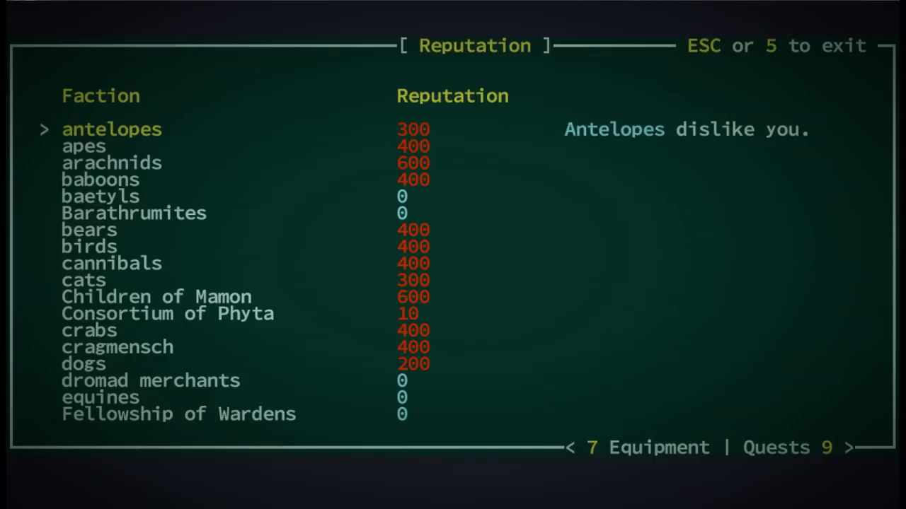
- Review attitudes of antelopes, bears, Barathrumites, grazing hedonists and mysterious strangers
key(down)
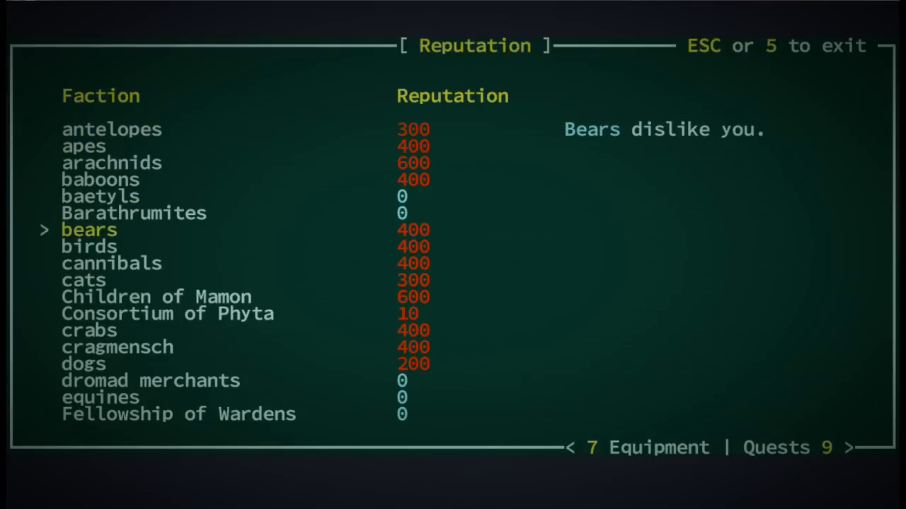
key(up)
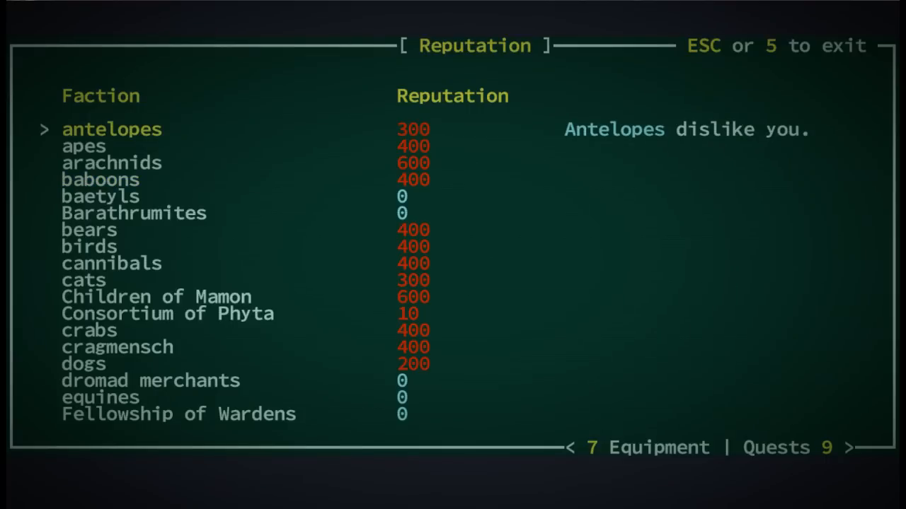
key(down)
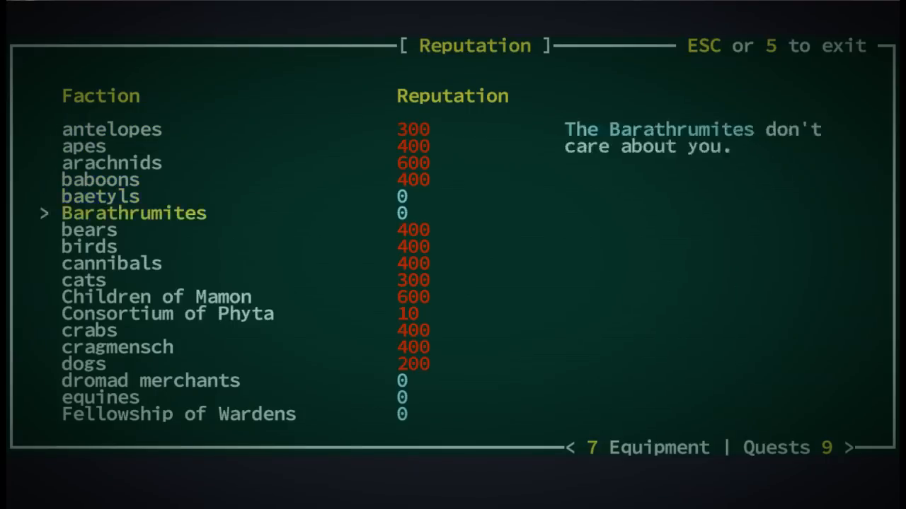
key(down)
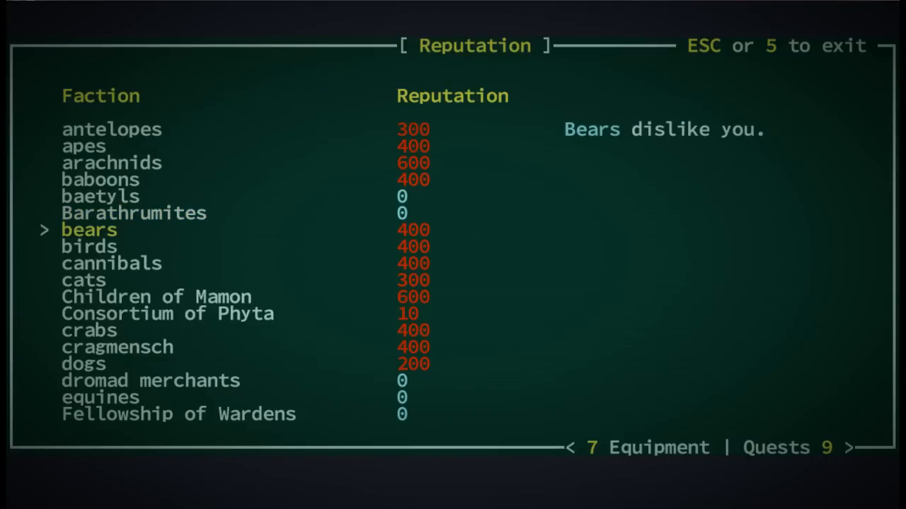
key(Up)
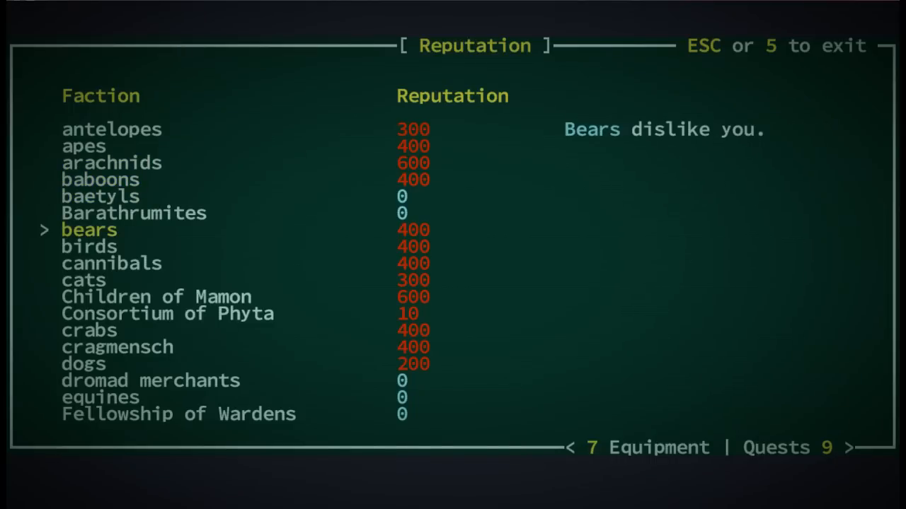
key(down)
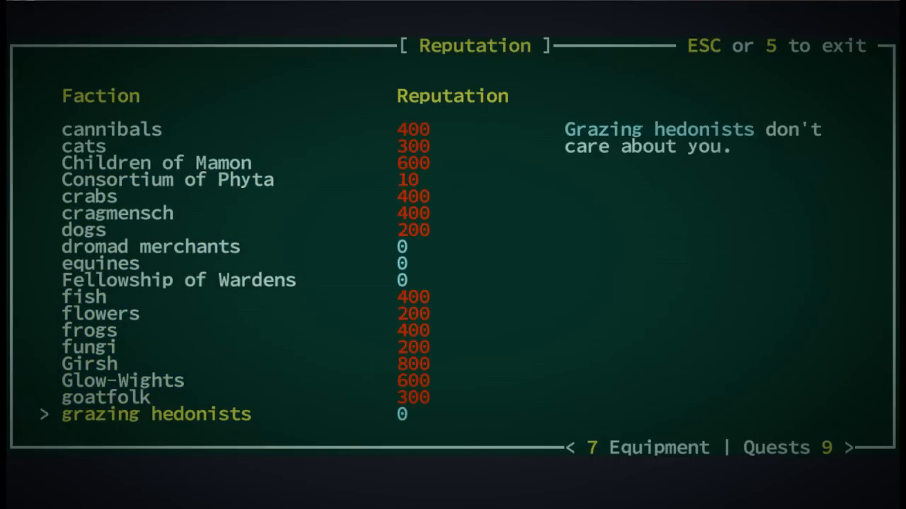
scroll(down, 3)
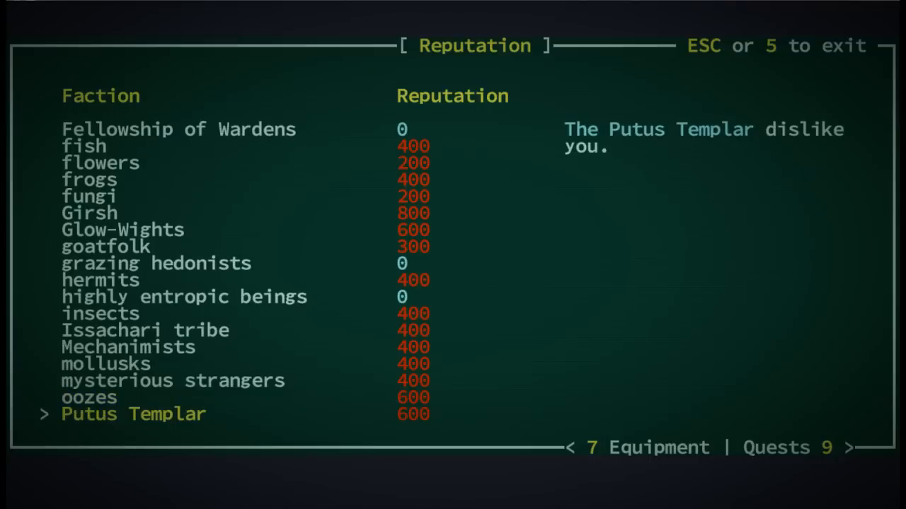
key(up)
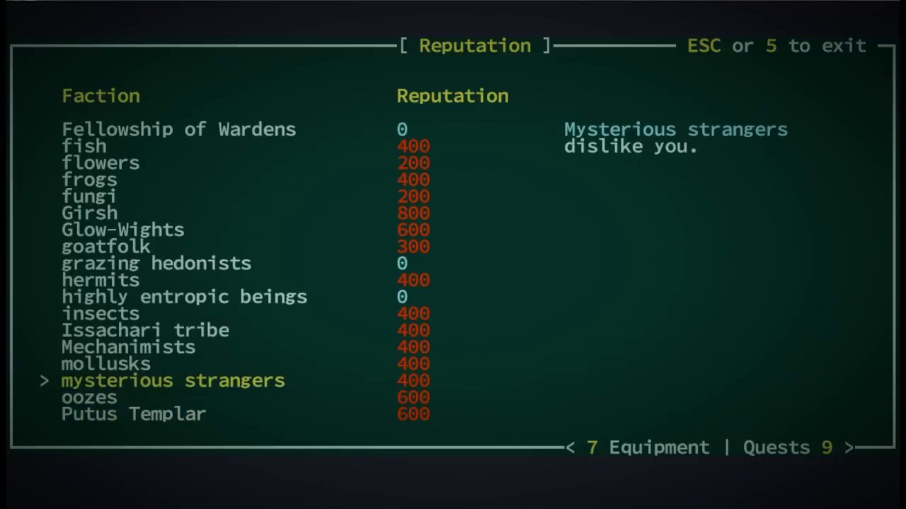
scroll(down, 3)
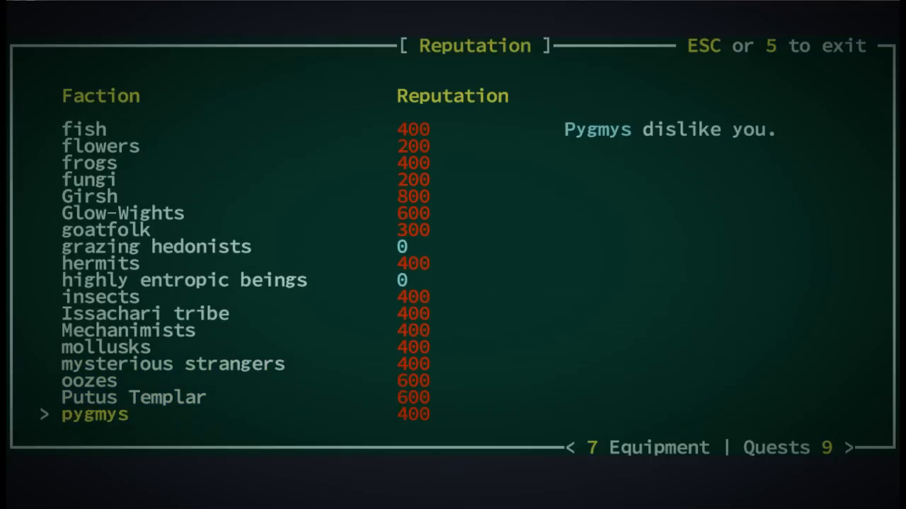
- Check reputations with cannibals, Glow-Wights, Girsh and highly entropic beings, scrolling further down
click(591, 447)
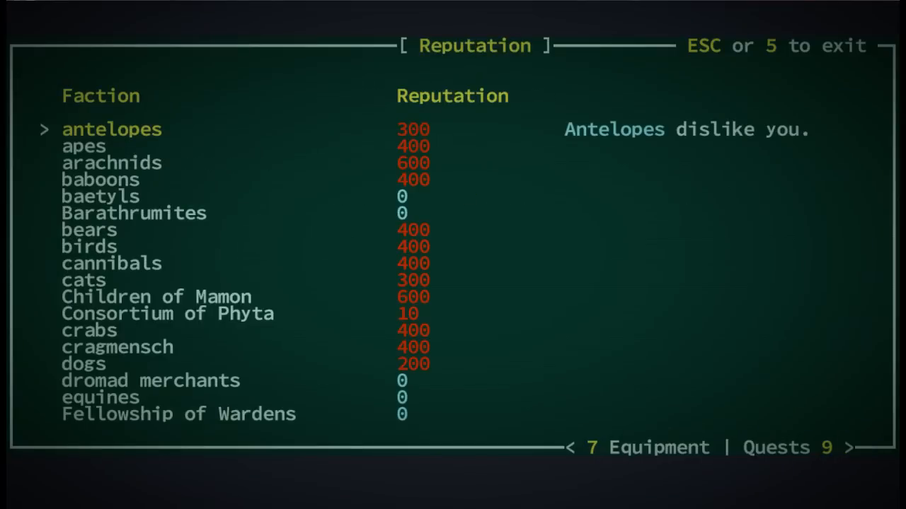
key(down)
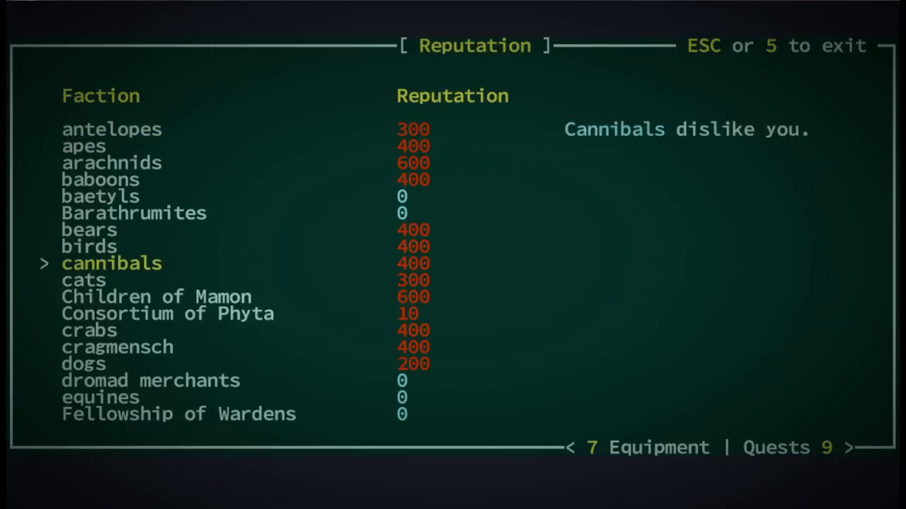
scroll(down, 3)
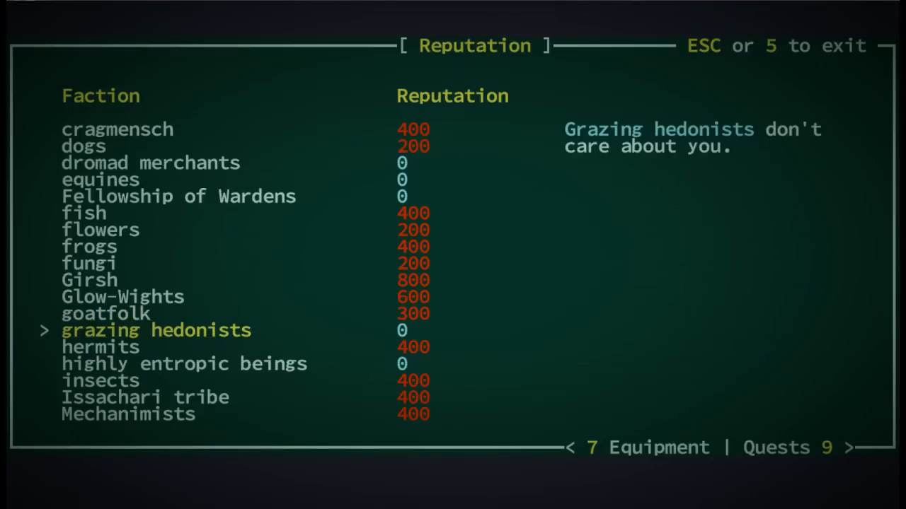
key(up)
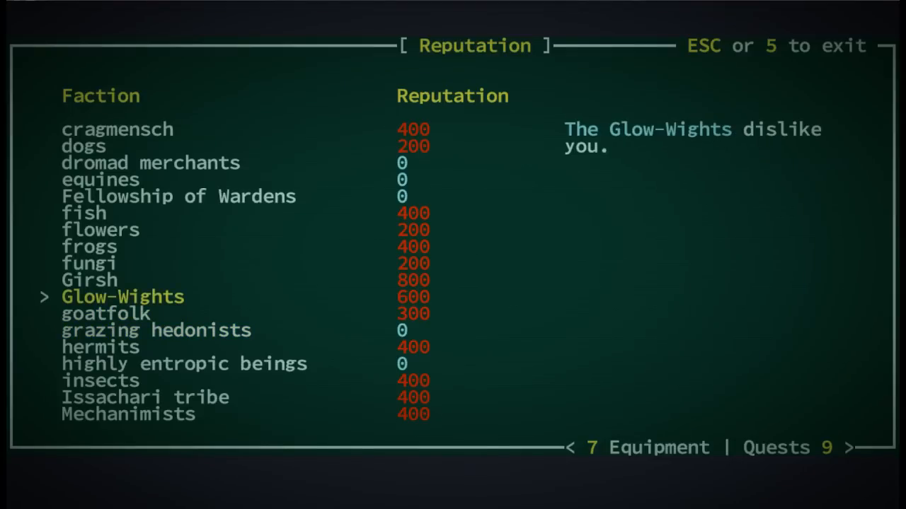
key(up)
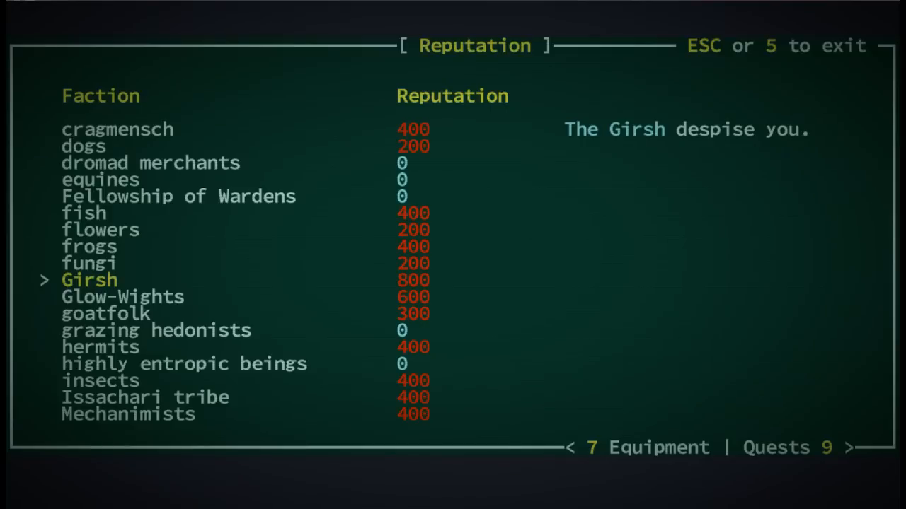
key(down)
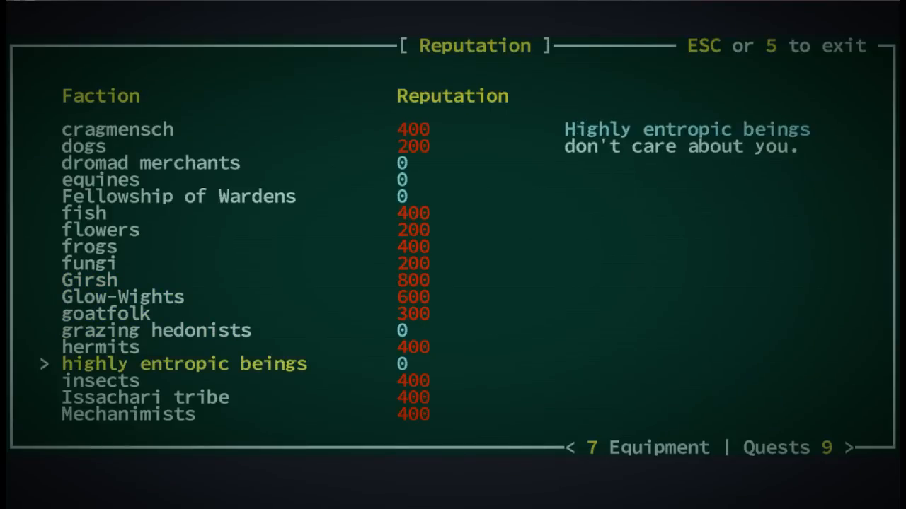
scroll(down, 3)
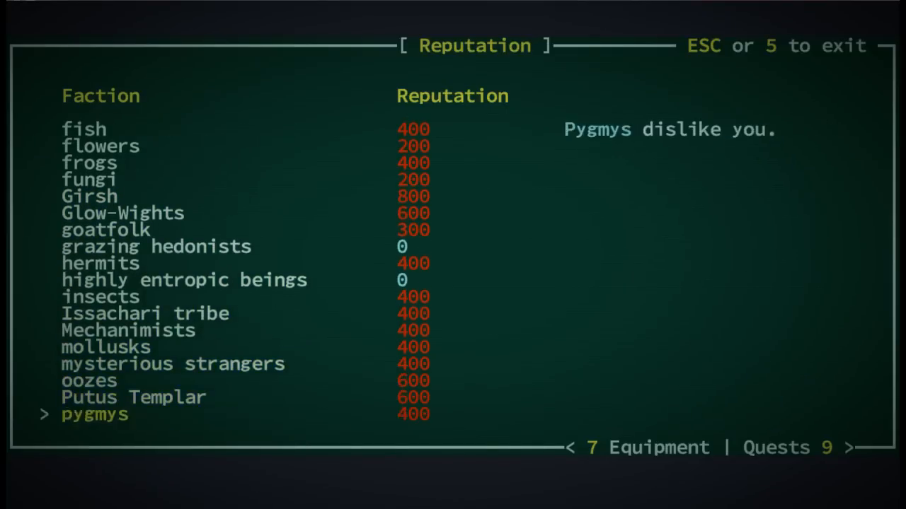
scroll(down, 3)
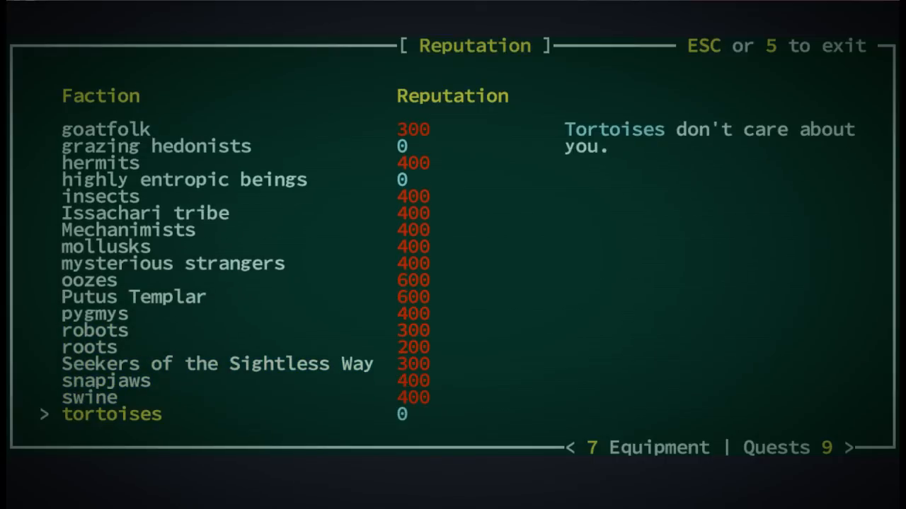
scroll(down, 3)
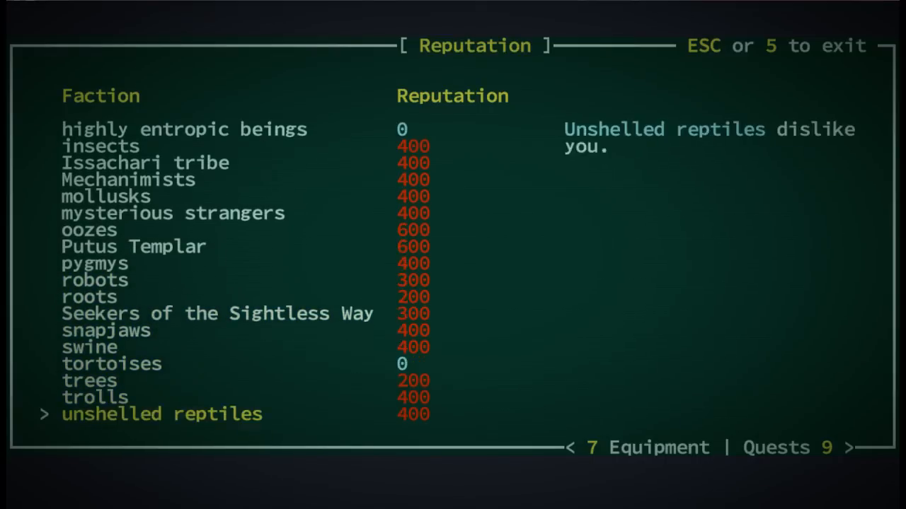
scroll(down, 3)
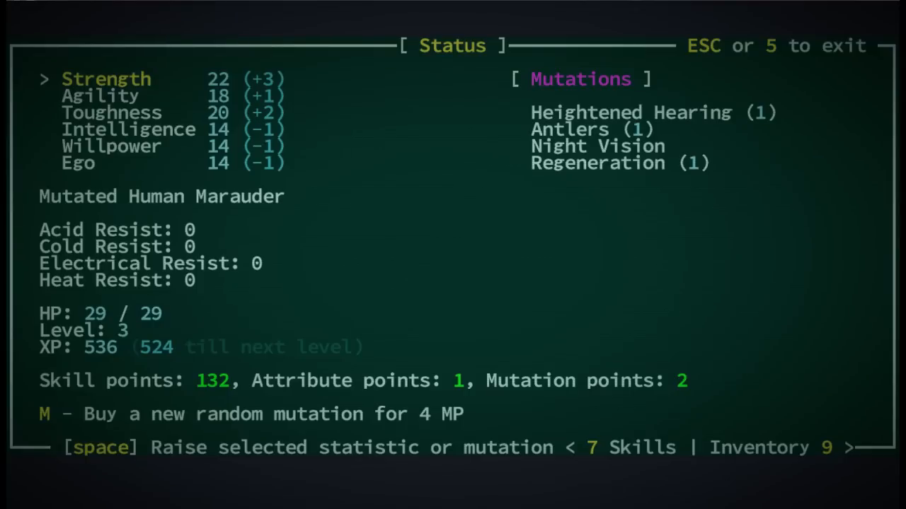
key(9)
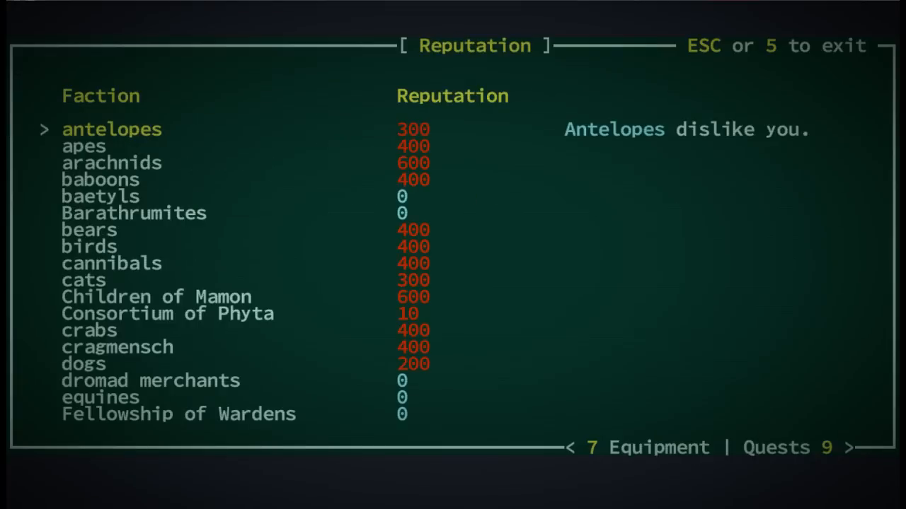
key(Escape)
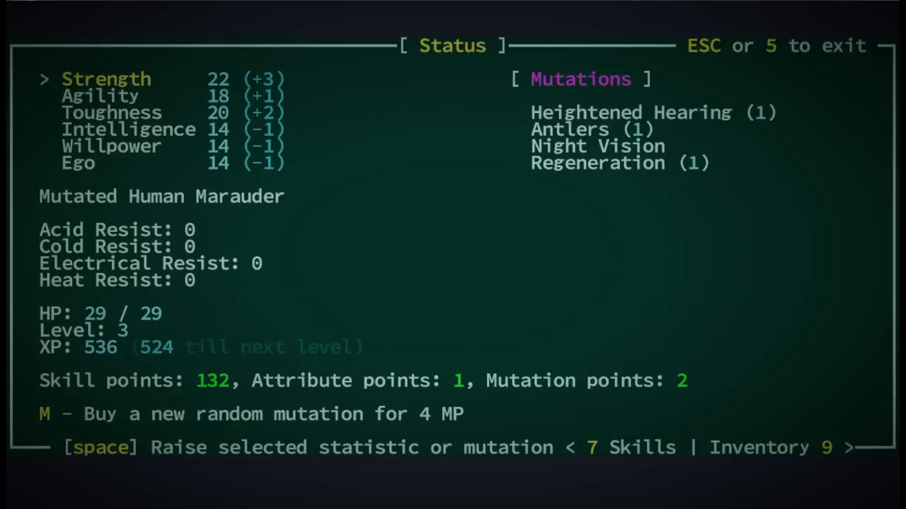
- Spend the attribute point raising Toughness to 21
key(Down)
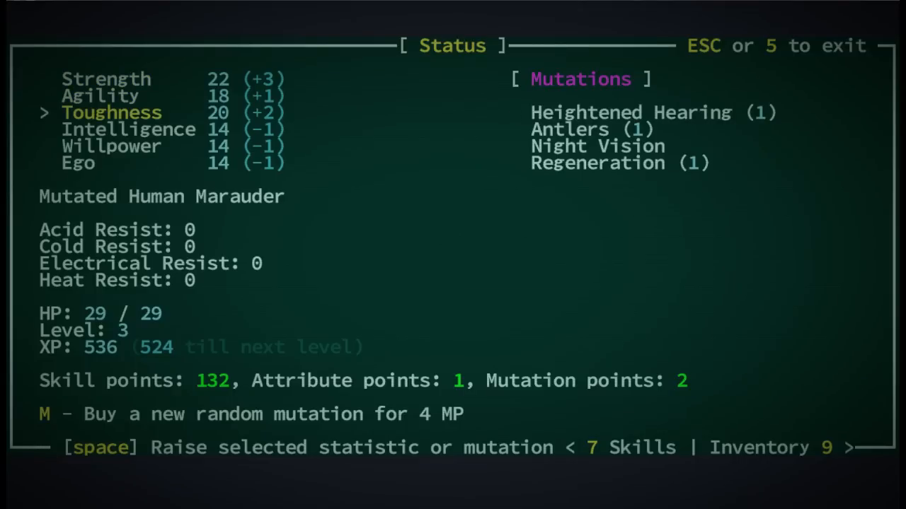
key(space)
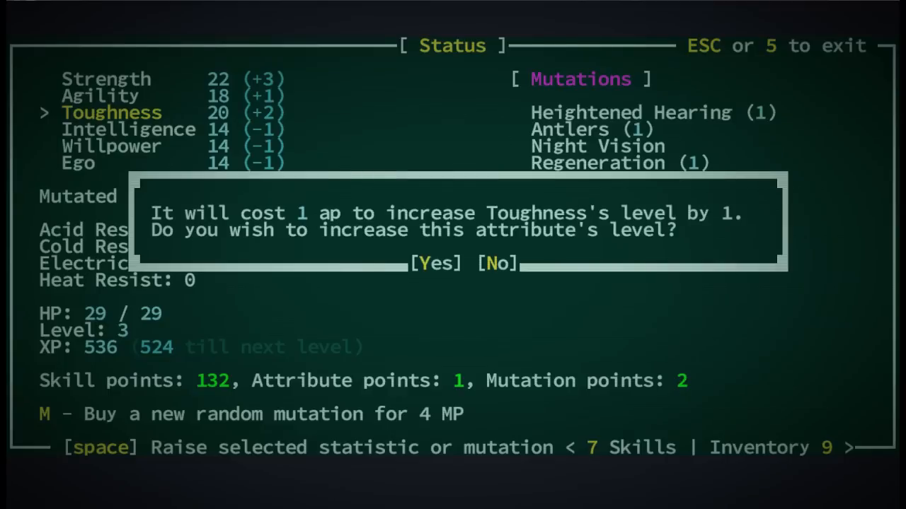
click(434, 263)
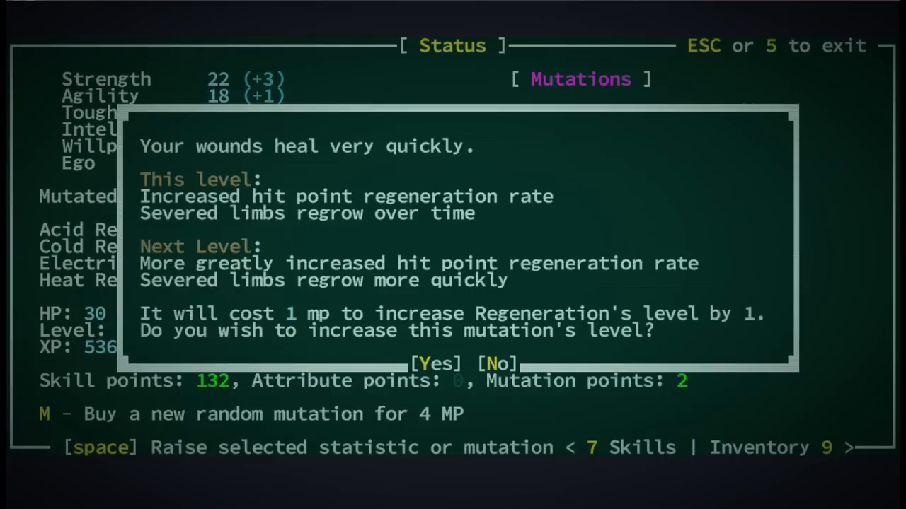
- Raise Regeneration to level 2, then try advancing Antlers and dismiss the level-cap notice
click(435, 363)
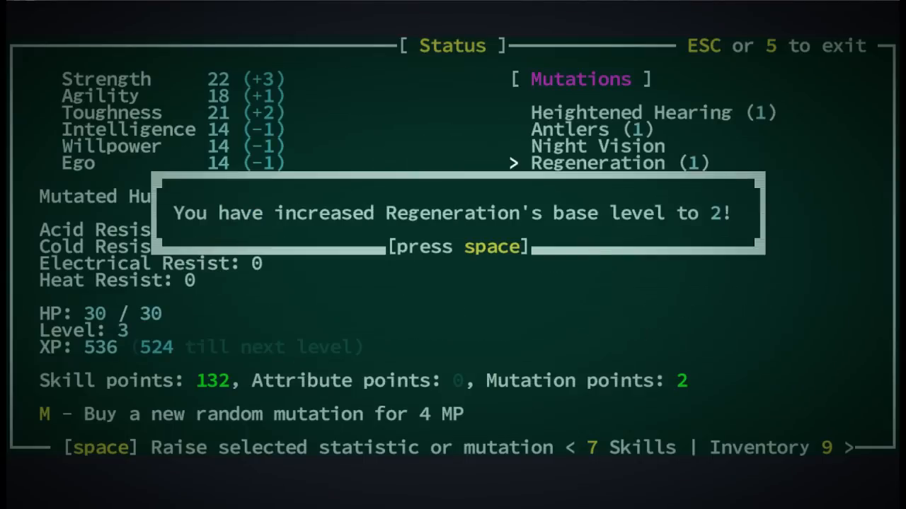
key(space)
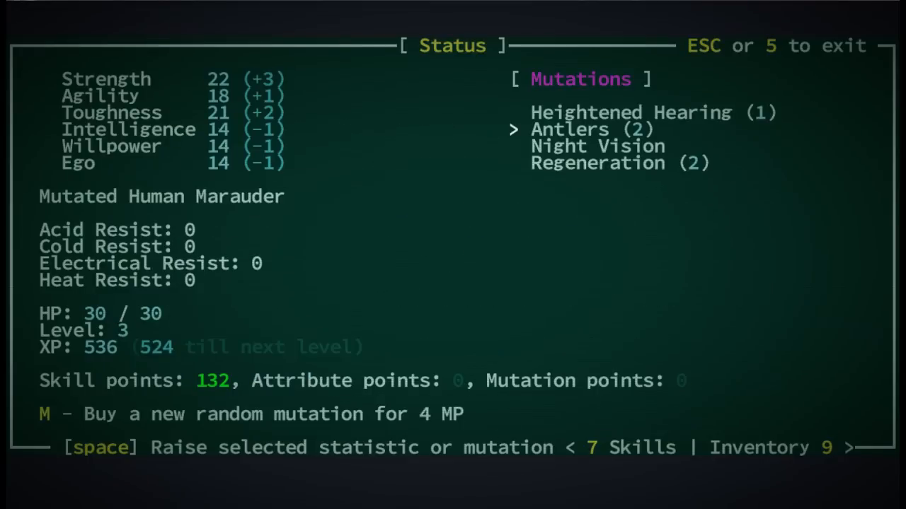
key(space)
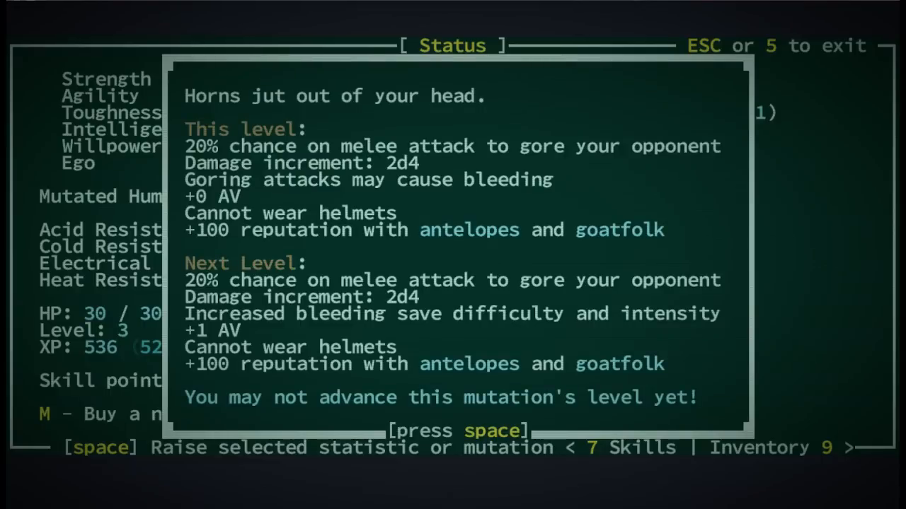
key(space)
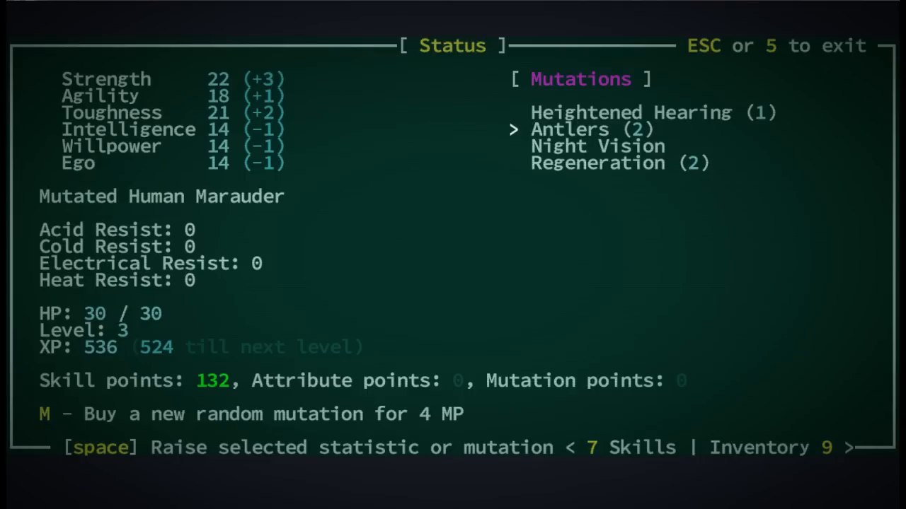
- Leave the Status screen, fight the snapjaws down to 5/30 HP, and bring up the inventory
key(Escape)
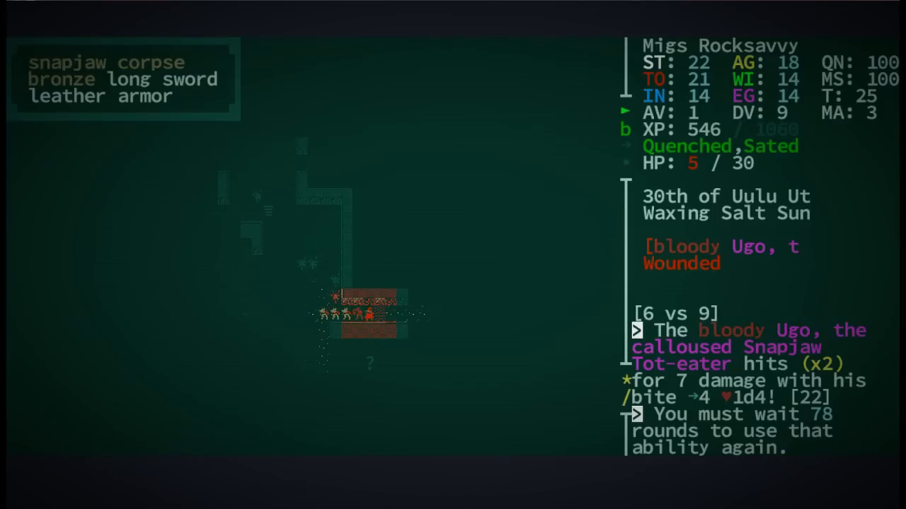
key(i)
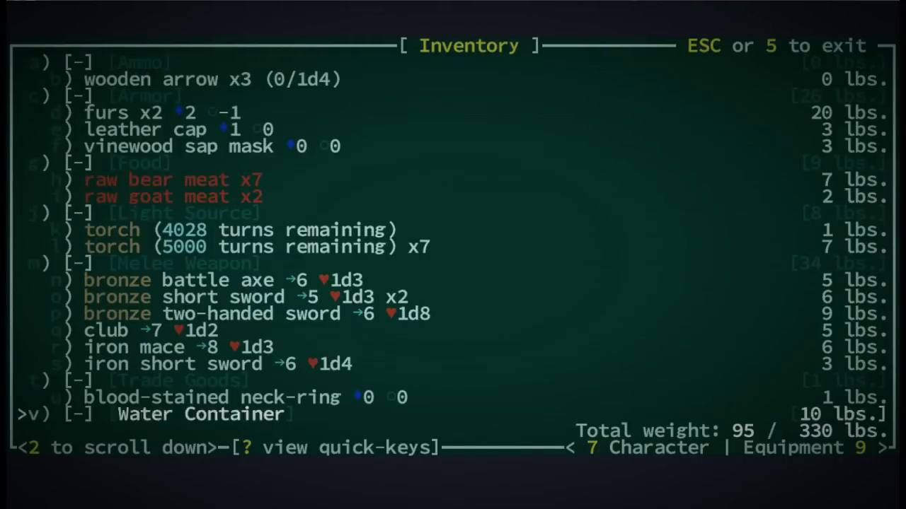
- Scroll to the full waterskin in the inventory and drink from it
scroll(down, 3)
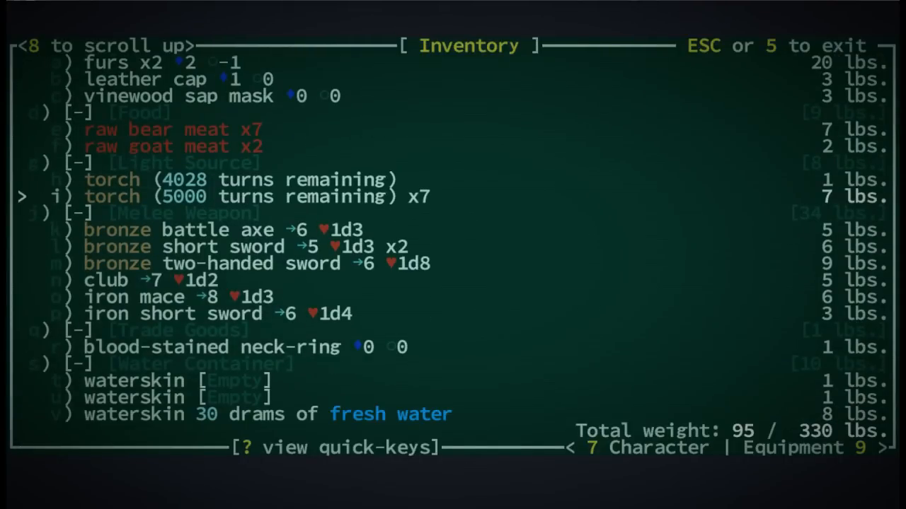
key(Escape)
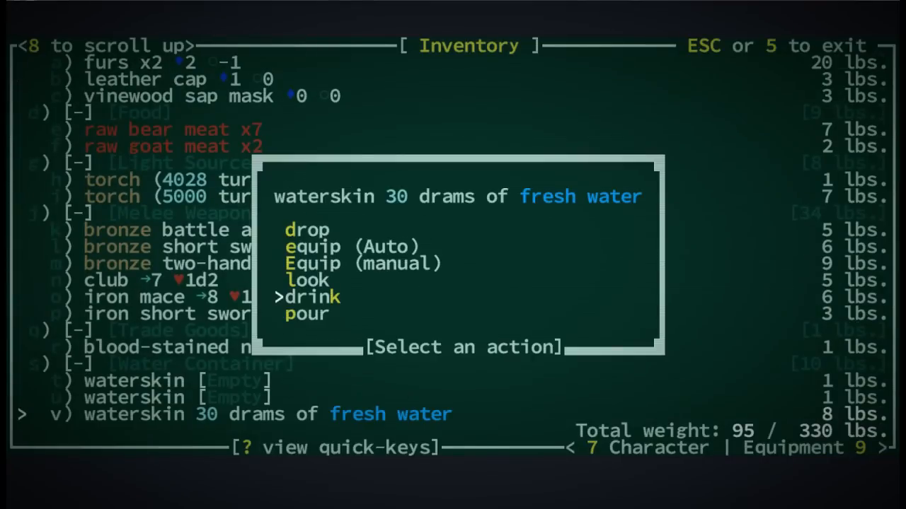
click(305, 297)
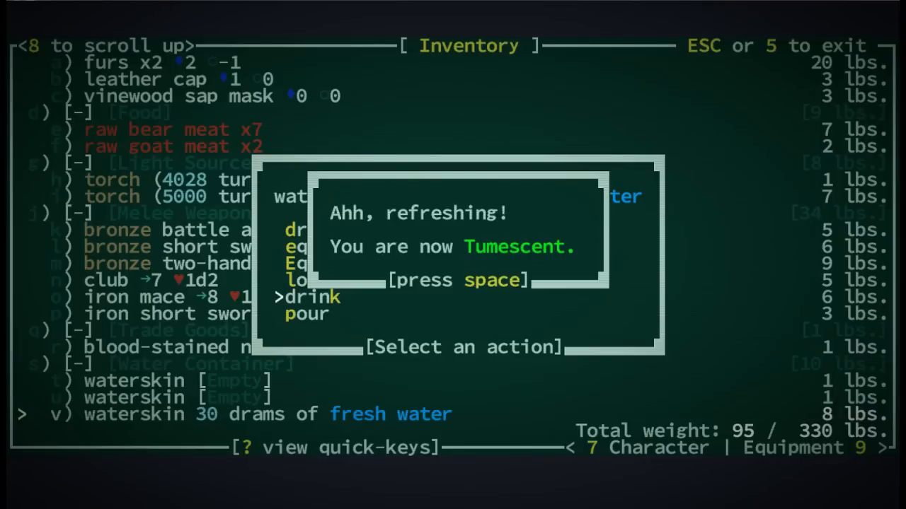
- Keep drinking past the sickness warnings until Quenched, with 24 drams left
key(space)
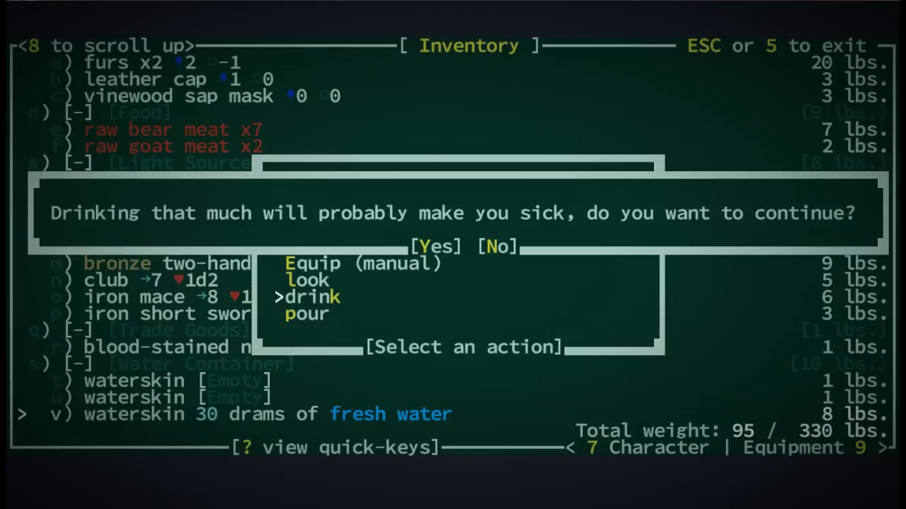
click(434, 247)
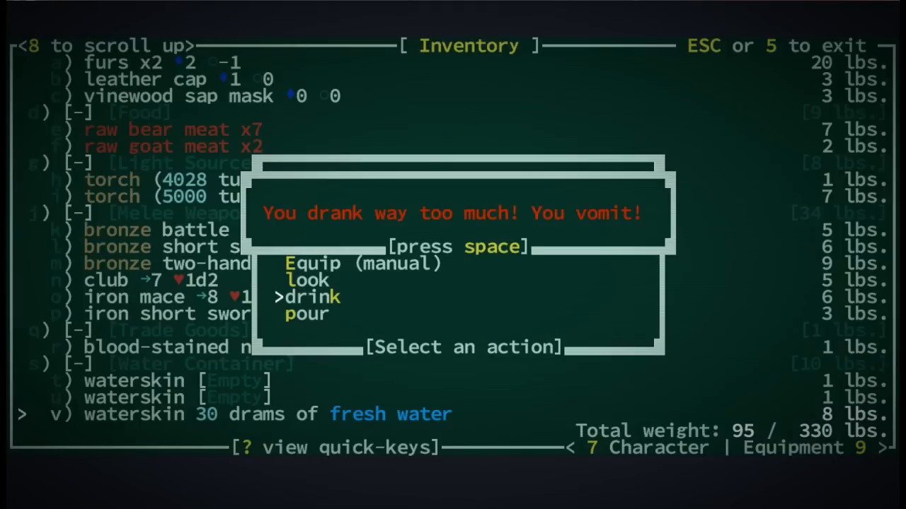
key(space)
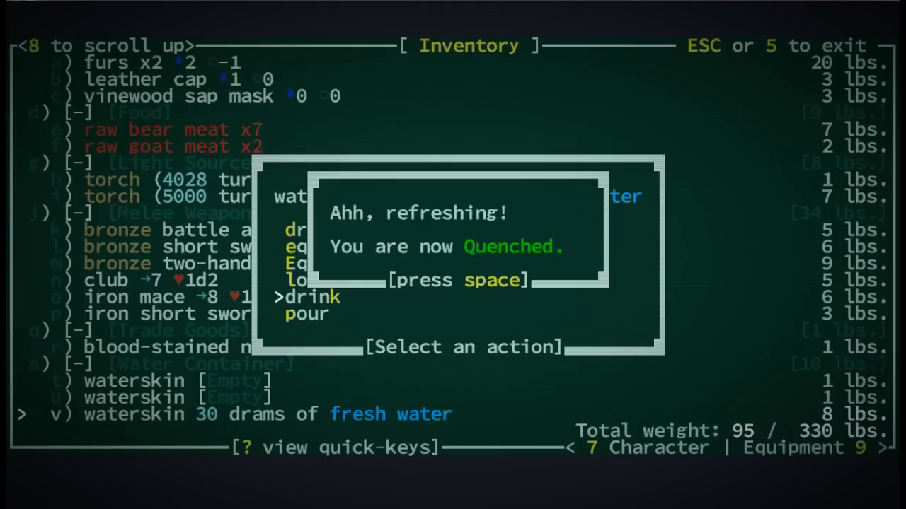
key(space)
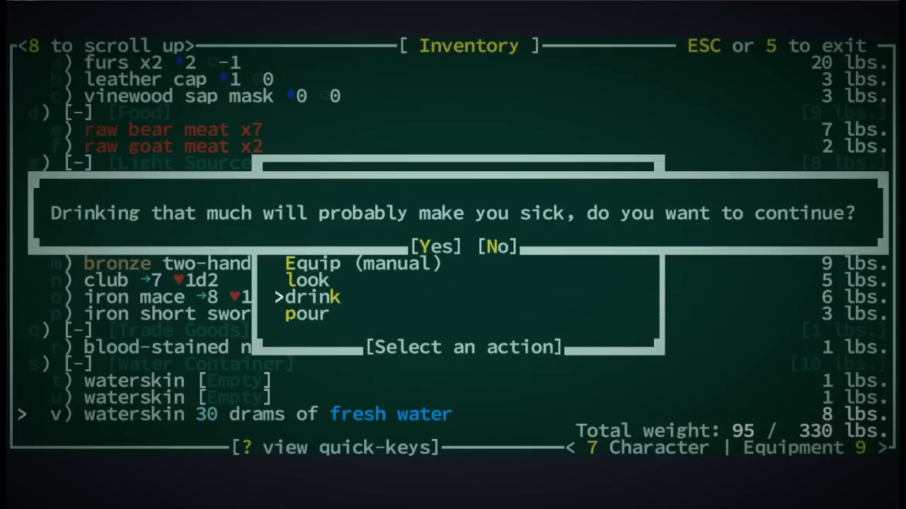
click(434, 247)
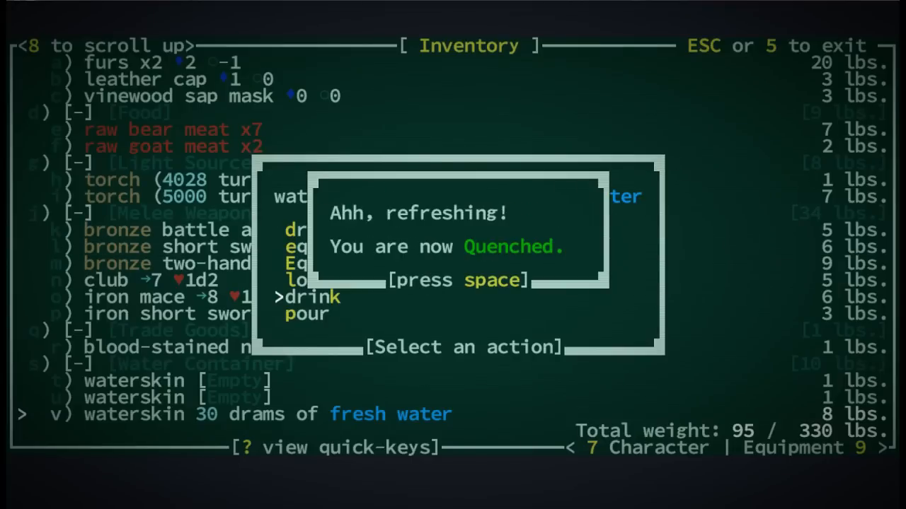
key(space)
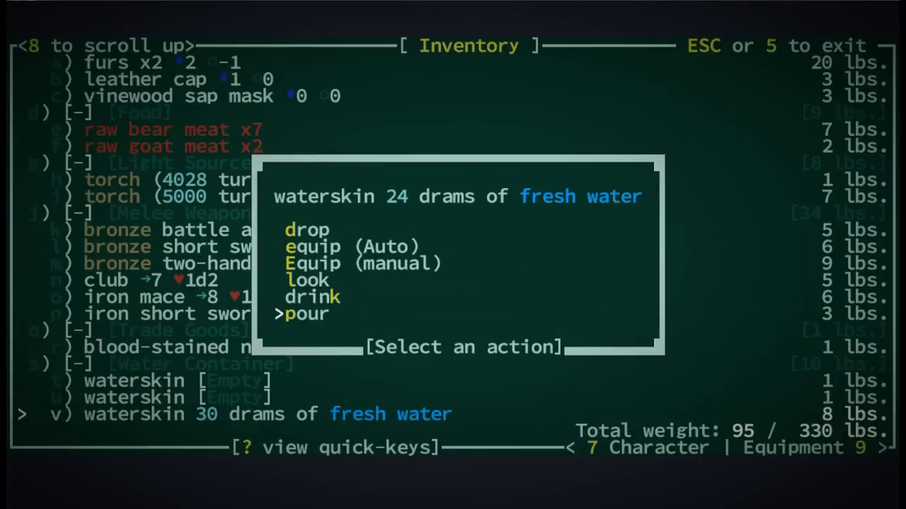
click(307, 314)
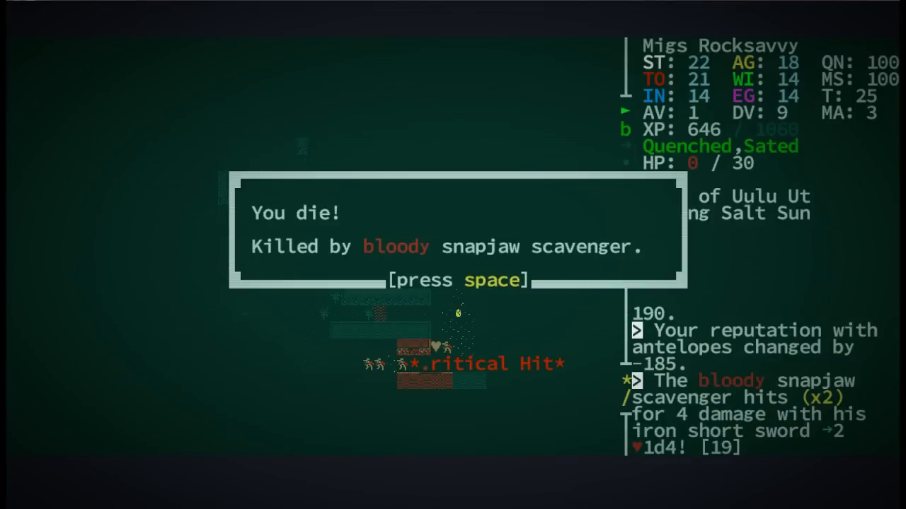
- Acknowledge death to the bloody snapjaw scavenger, reaching the -914 point game summary
key(space)
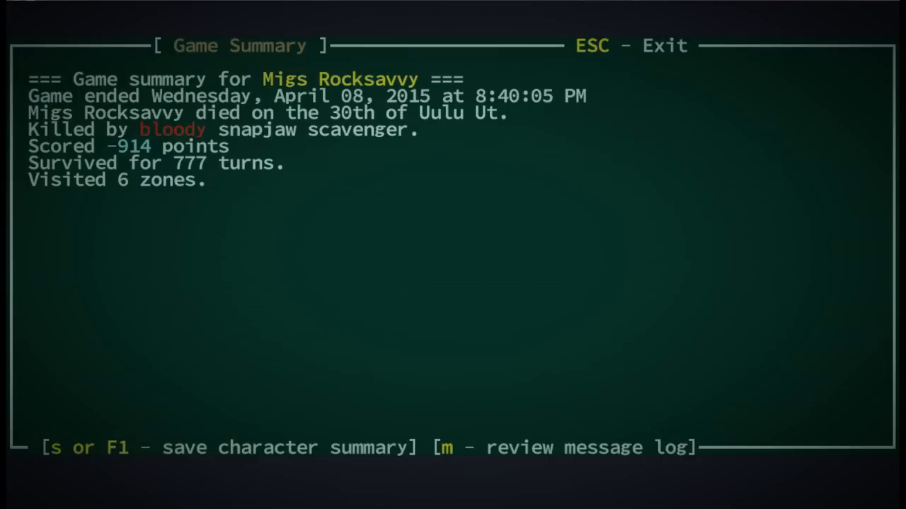
- Close the game summary to return to the main menu
key(Escape)
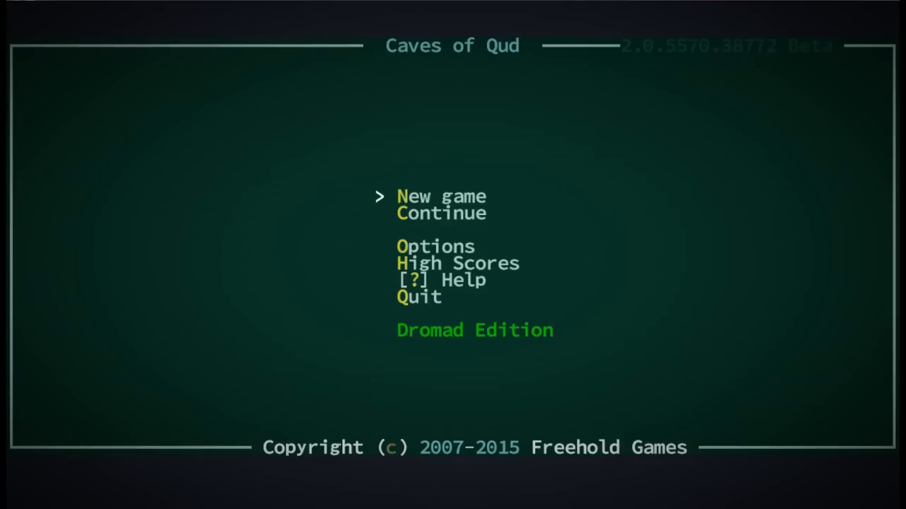
click(441, 196)
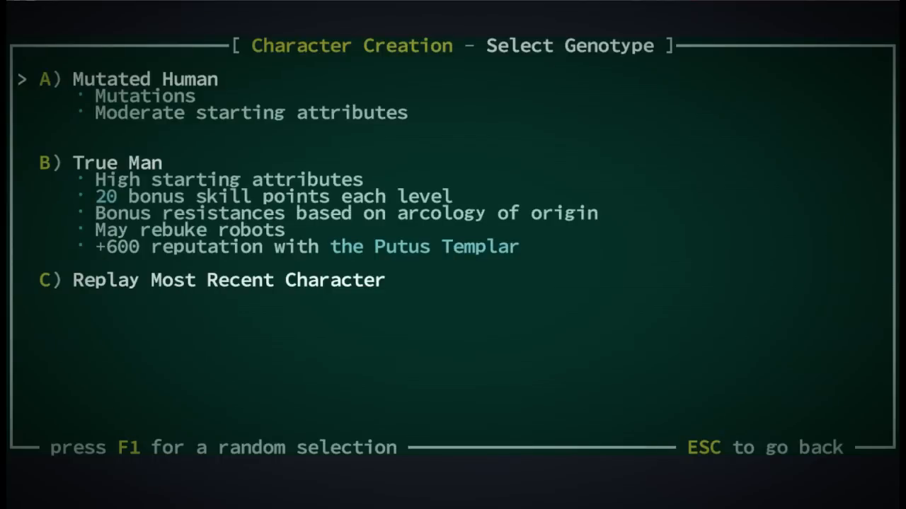
key(Down)
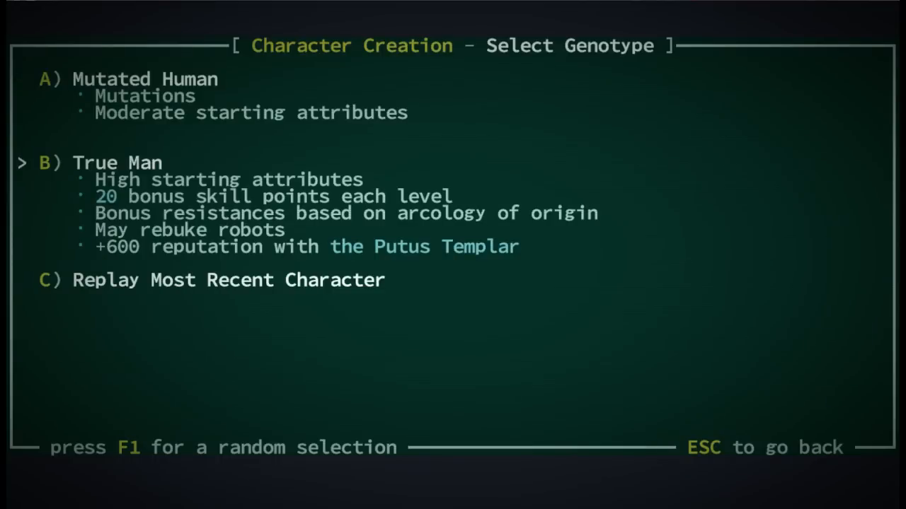
key(up)
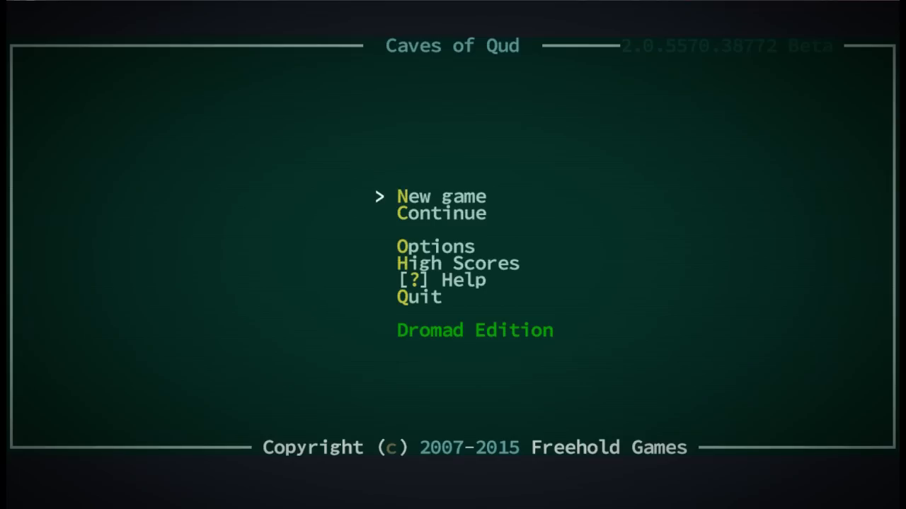
- Start a new game as a Mutated Human, reaching attribute allocation with 44 points
click(440, 196)
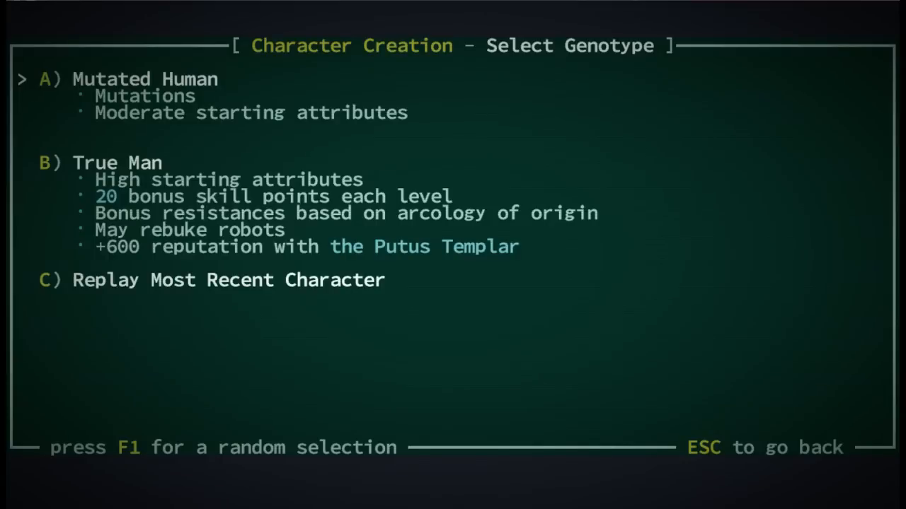
key(Escape)
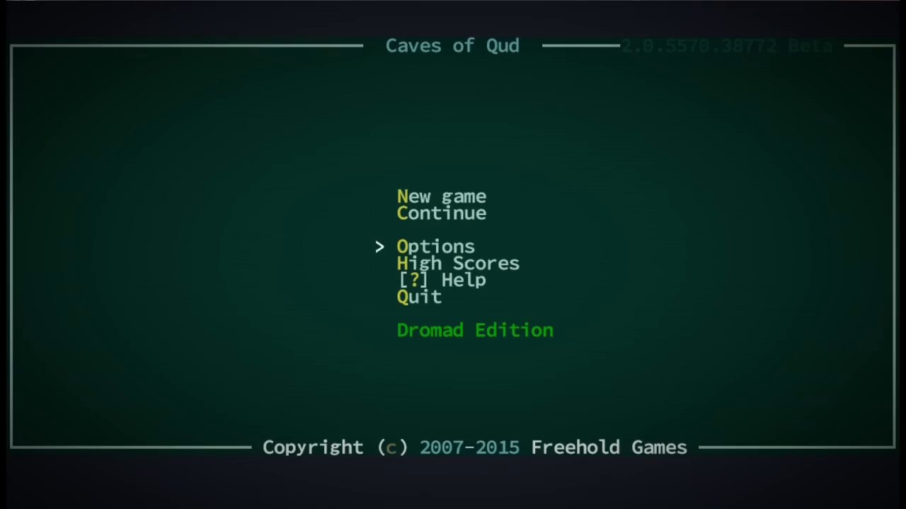
click(435, 246)
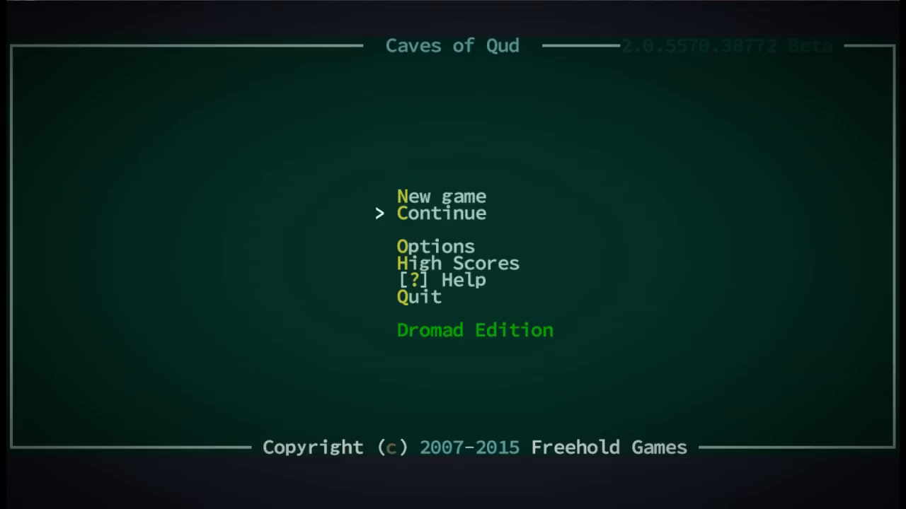
click(440, 196)
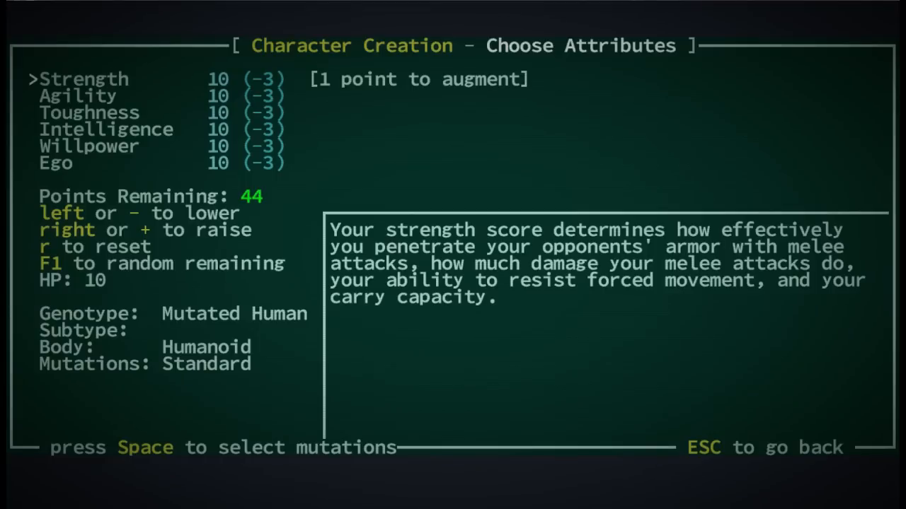
- Spend all points: Strength 20, Agility 18, Toughness 21, Intelligence 16, Willpower 12, Ego 12
key(right)
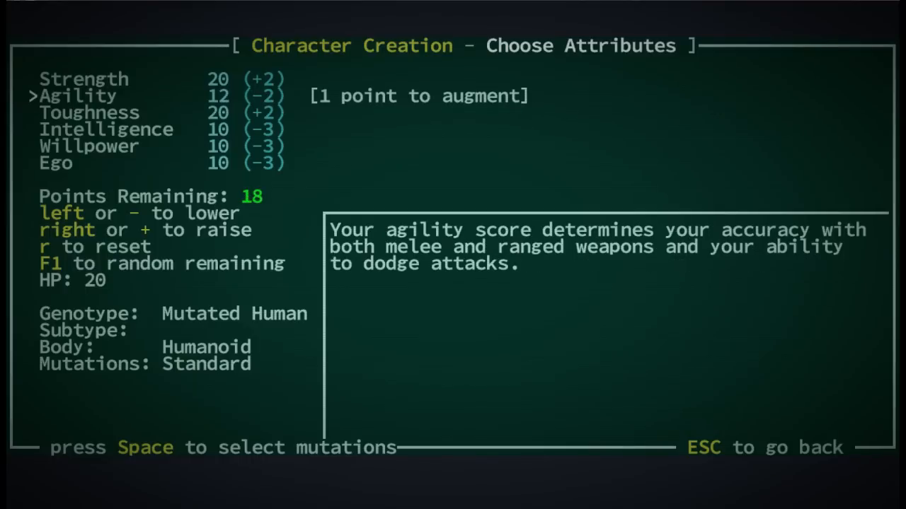
key(right)
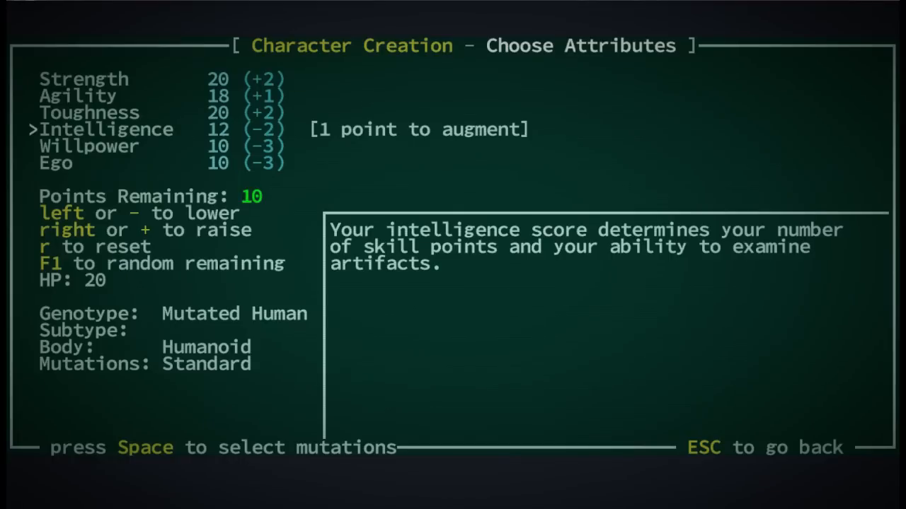
key(right)
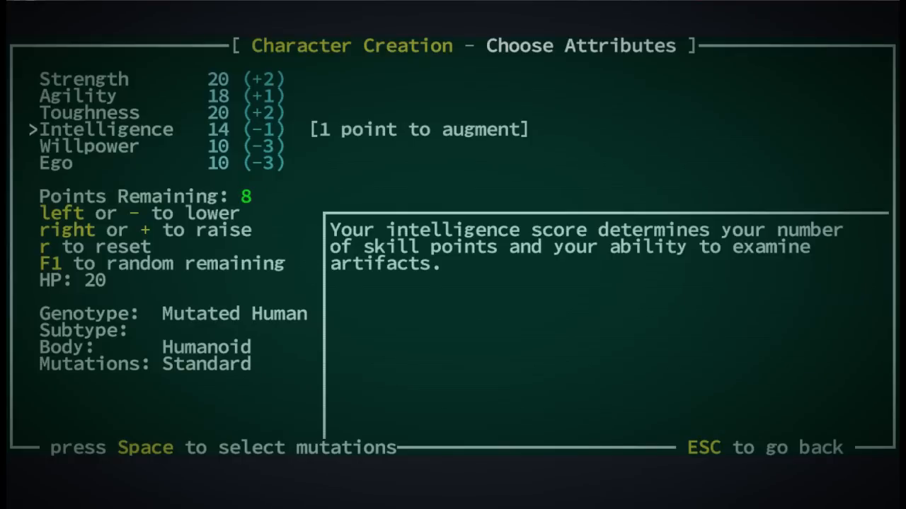
key(right)
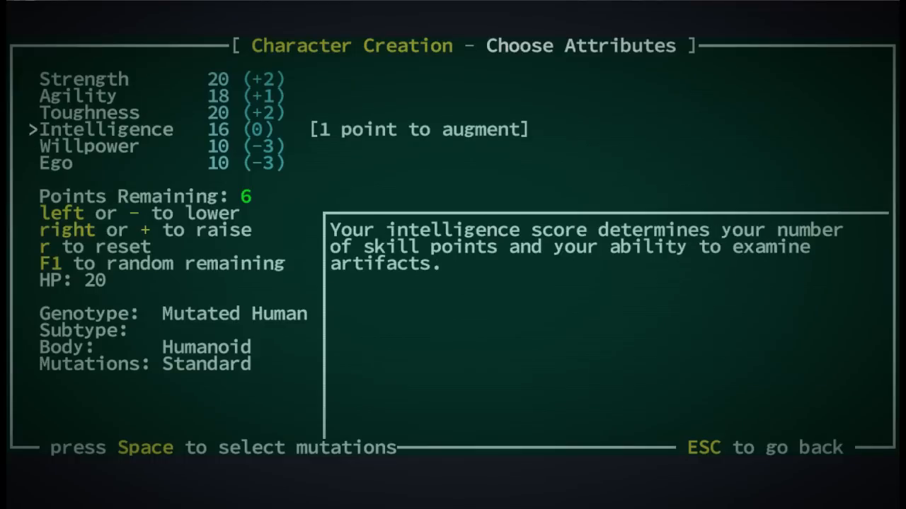
key(down)
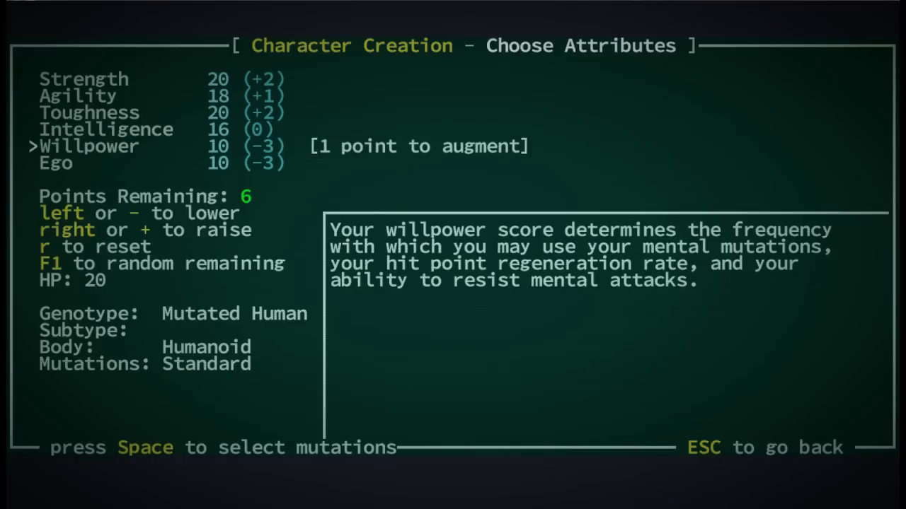
key(right)
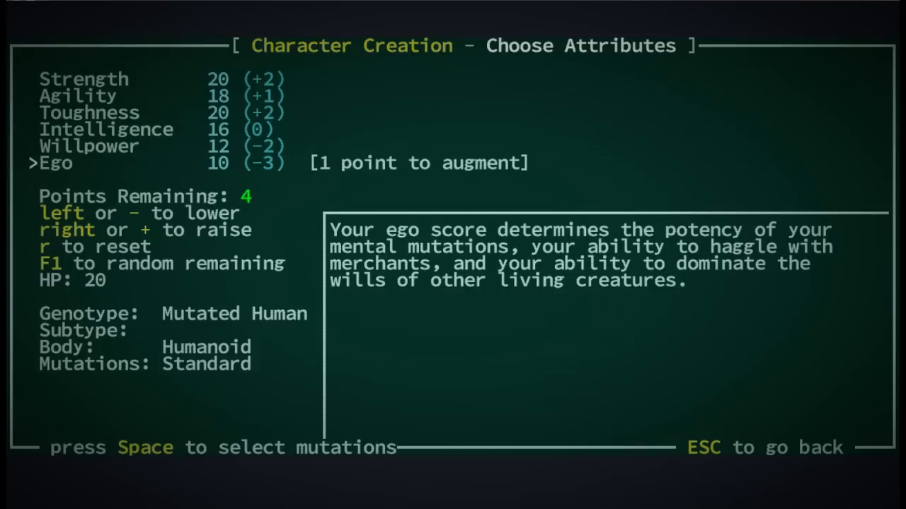
key(right)
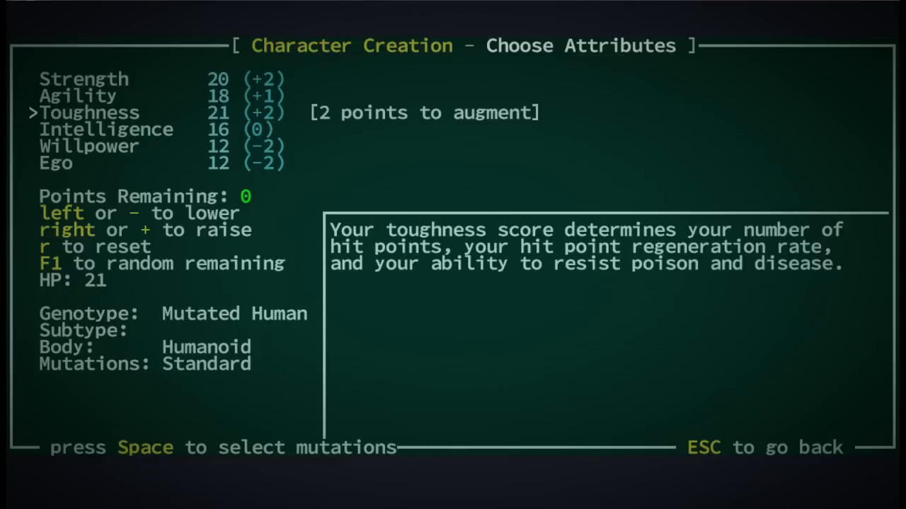
key(space)
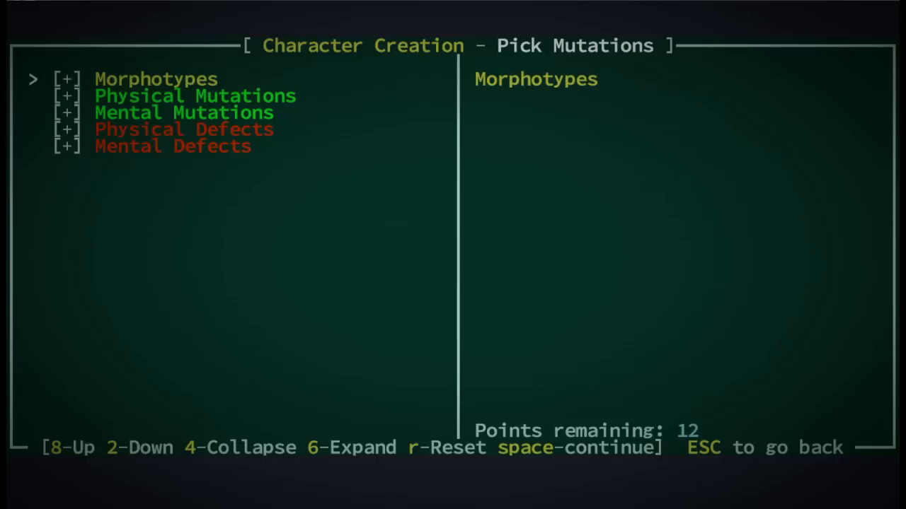
- Expand Morphotypes, compare the Chimera and Esper descriptions, and expand Physical Mutations
key(6)
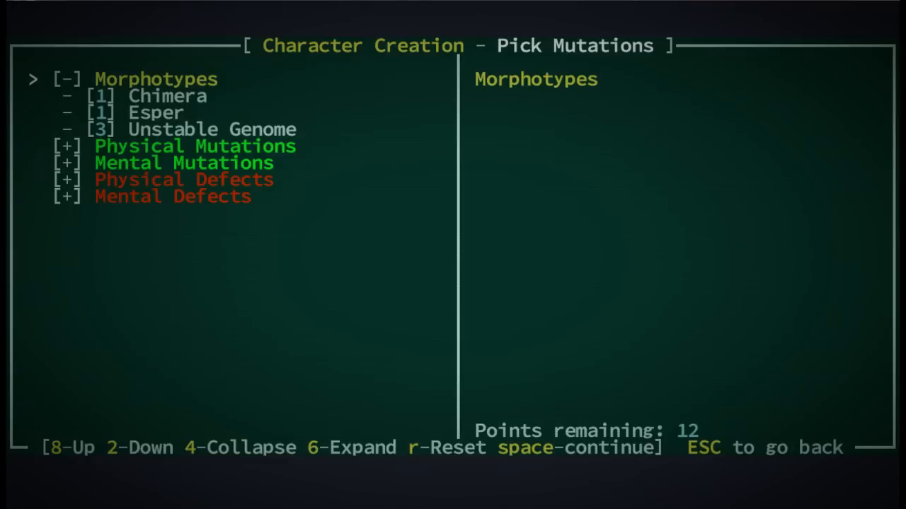
key(2)
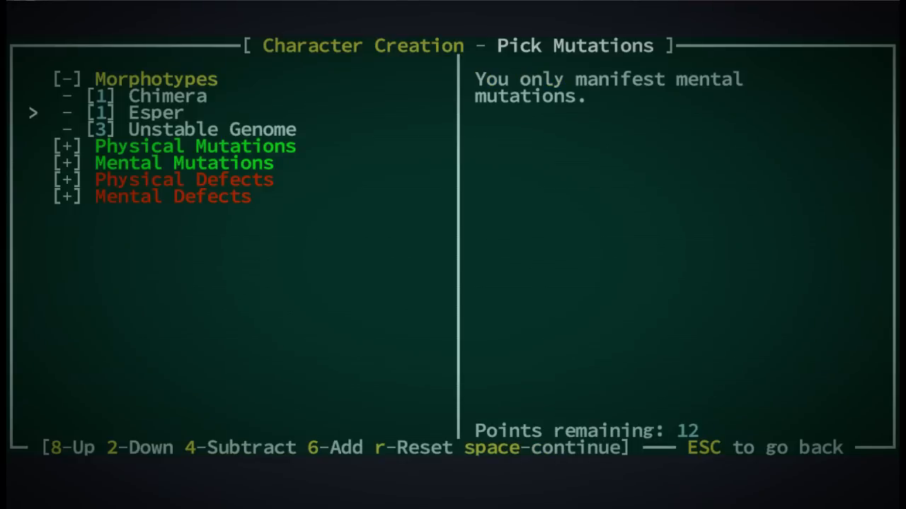
key(8)
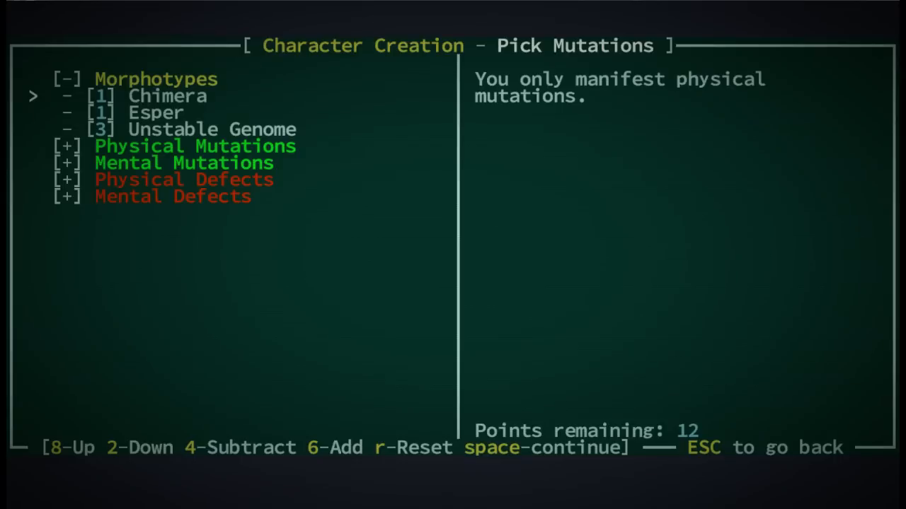
key(2)
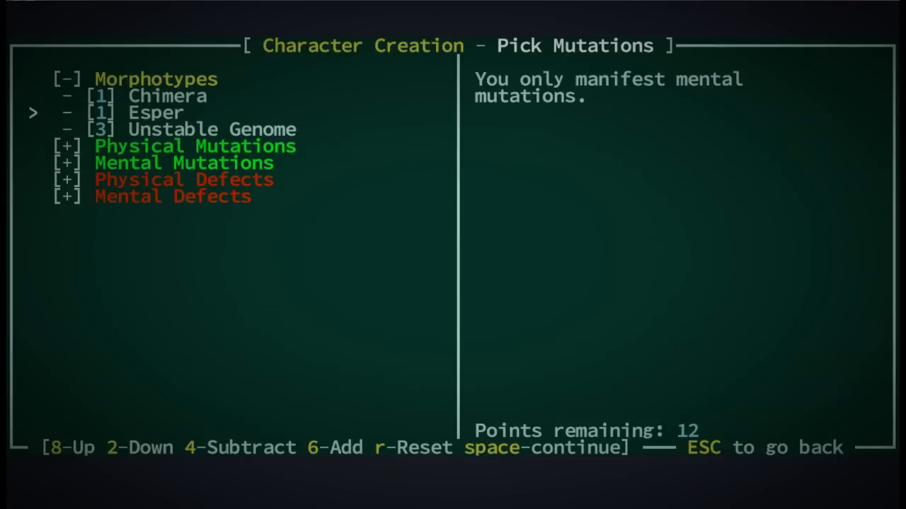
key(8)
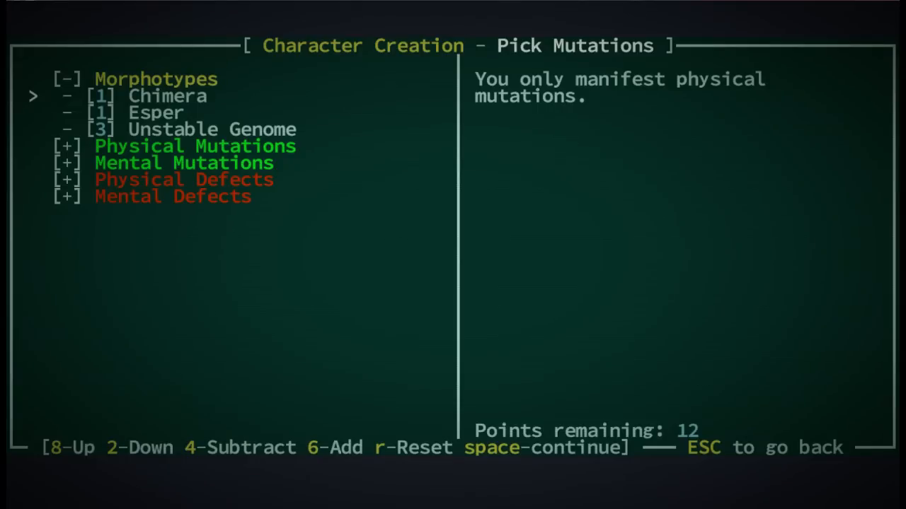
key(2)
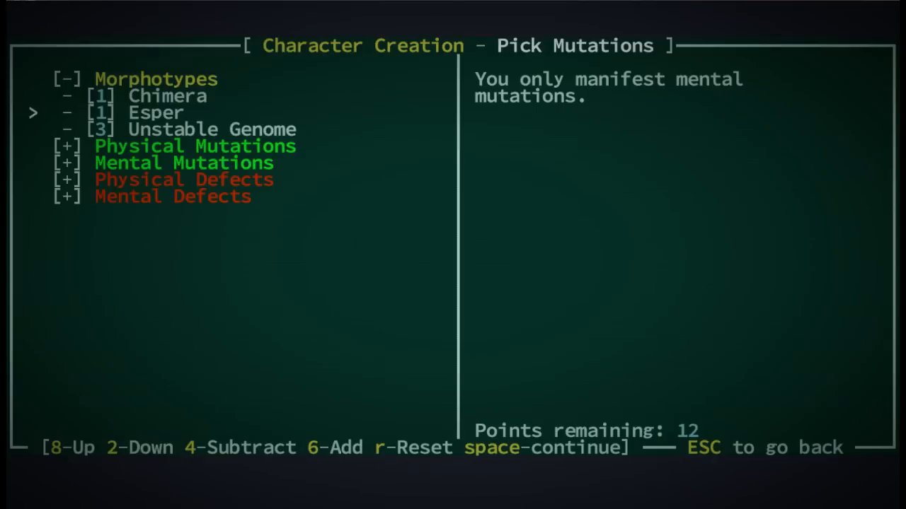
key(8)
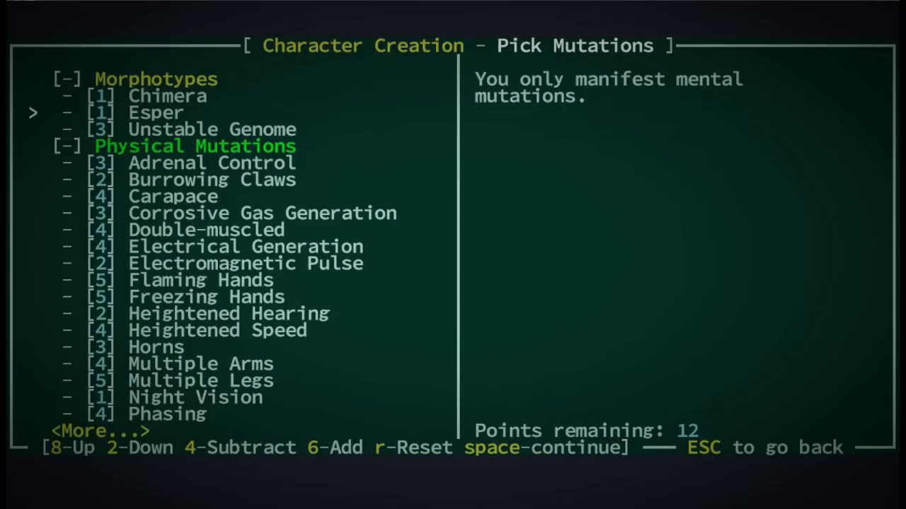
key(2)
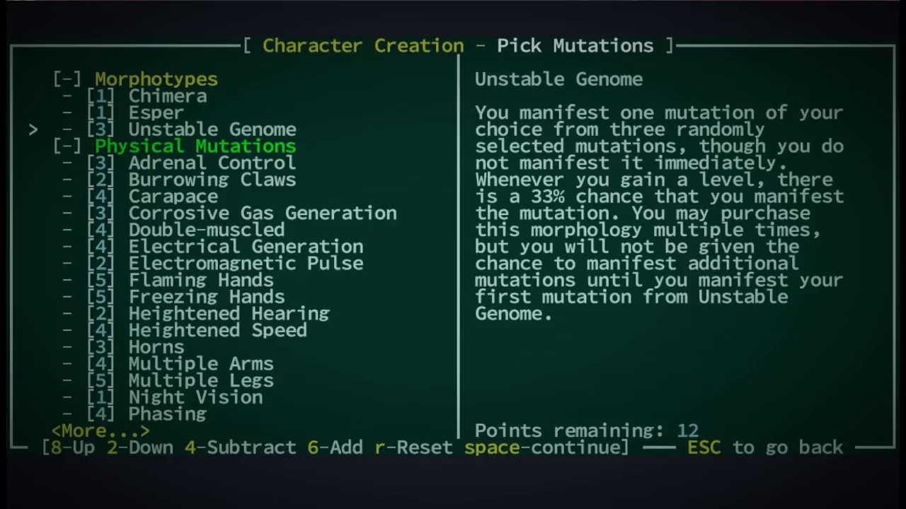
- Browse past Adrenal Control and collapse the Physical Mutations group
key(2)
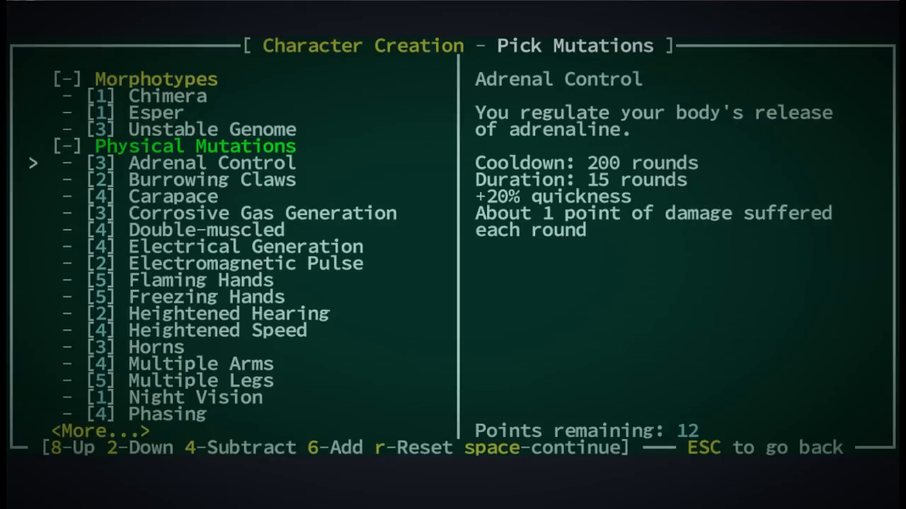
key(2)
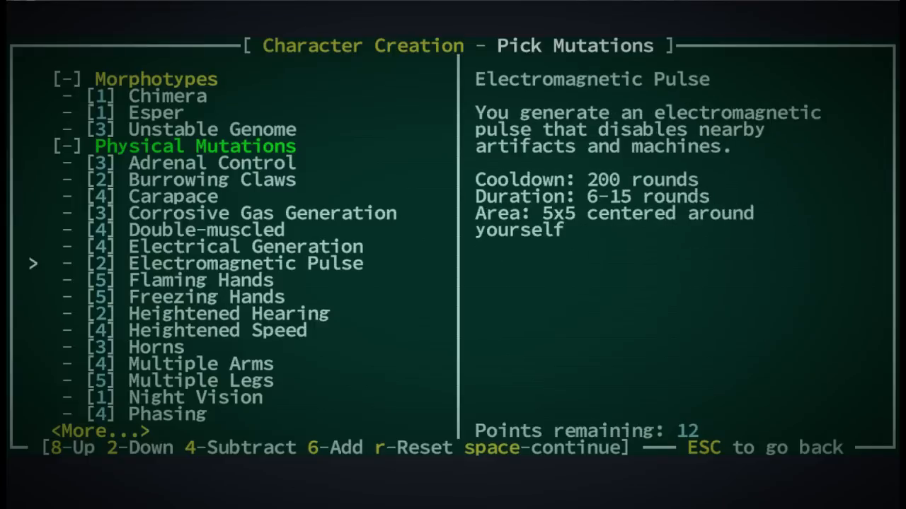
key(2)
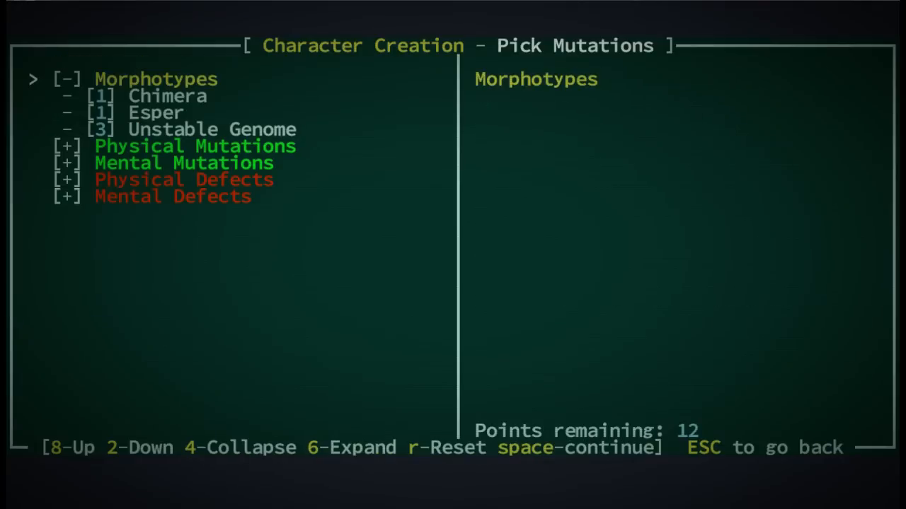
- Move onto Chimera and read that it manifests only physical mutations
key(4)
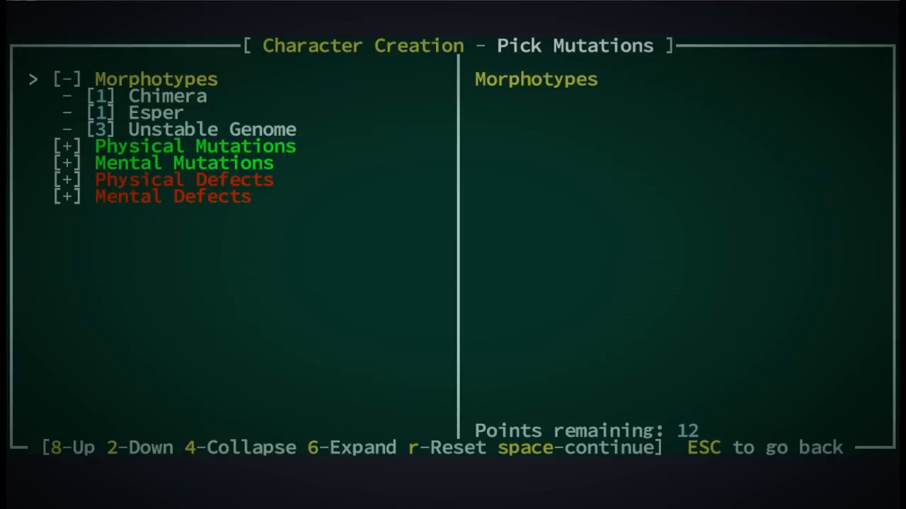
key(2)
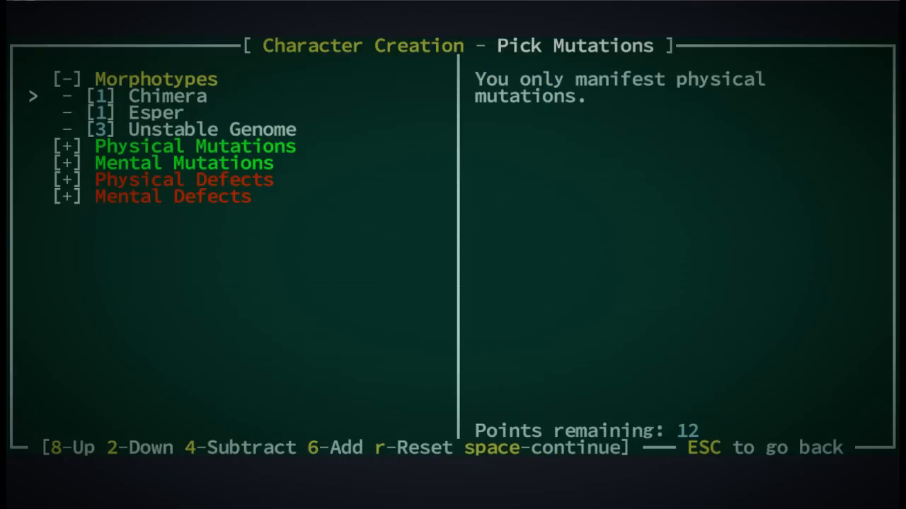
- Browse Physical Mutations, including Multiple Legs, and choose Carapace and Regeneration, leaving 3 points
key(8)
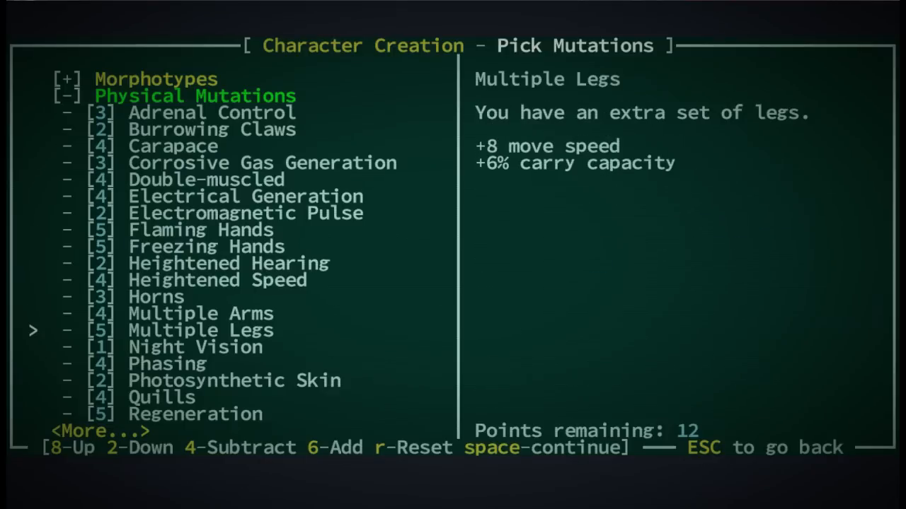
key(2)
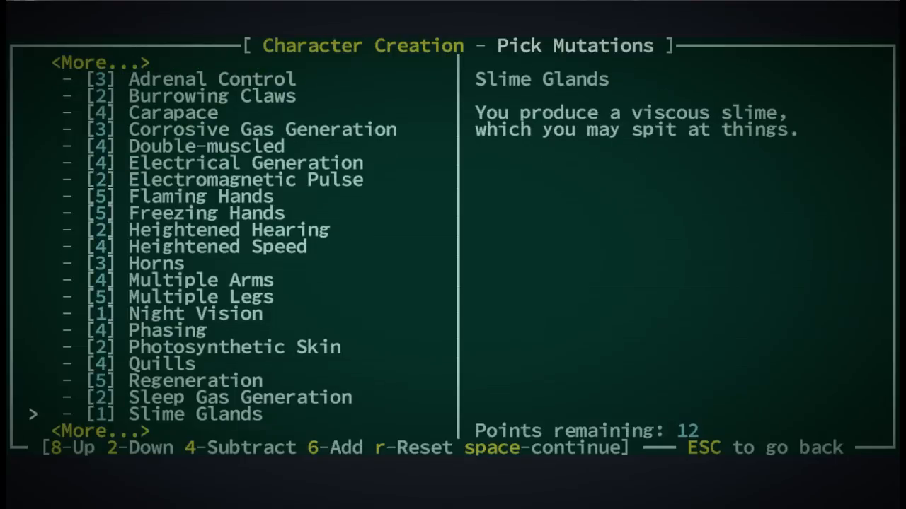
key(2)
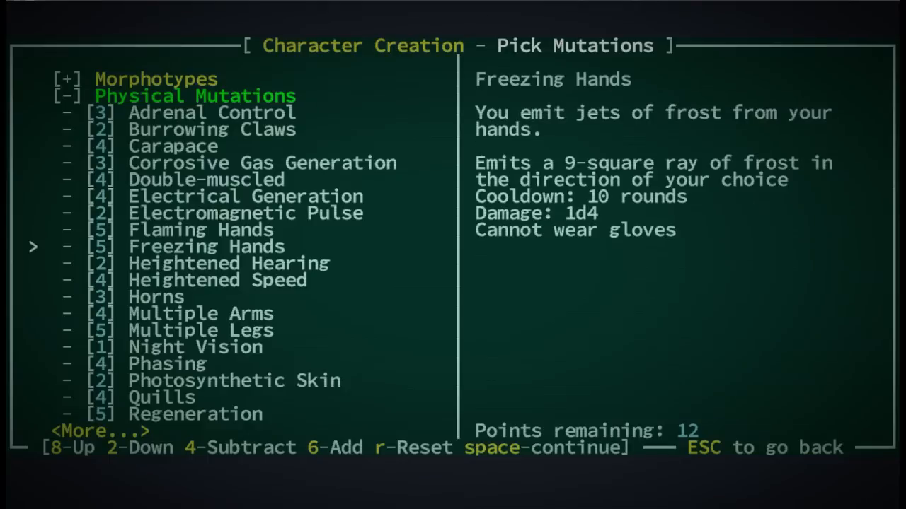
key(2)
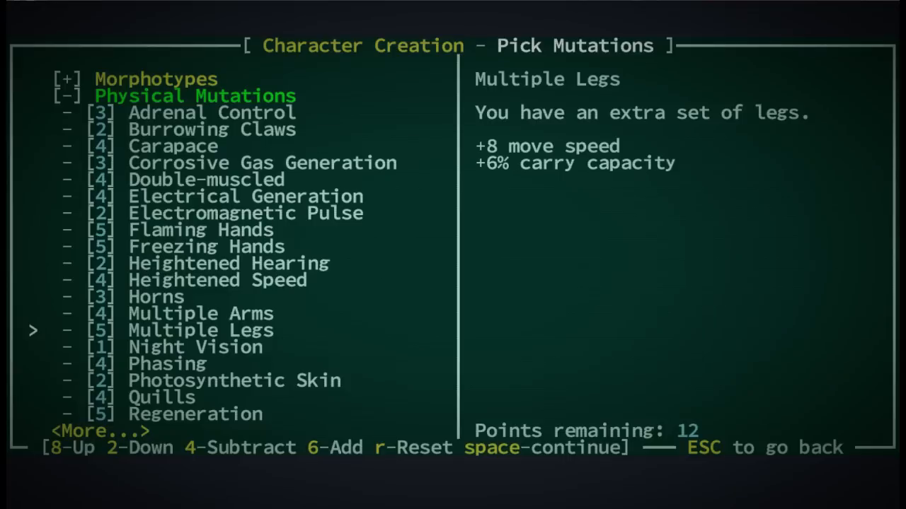
key(2)
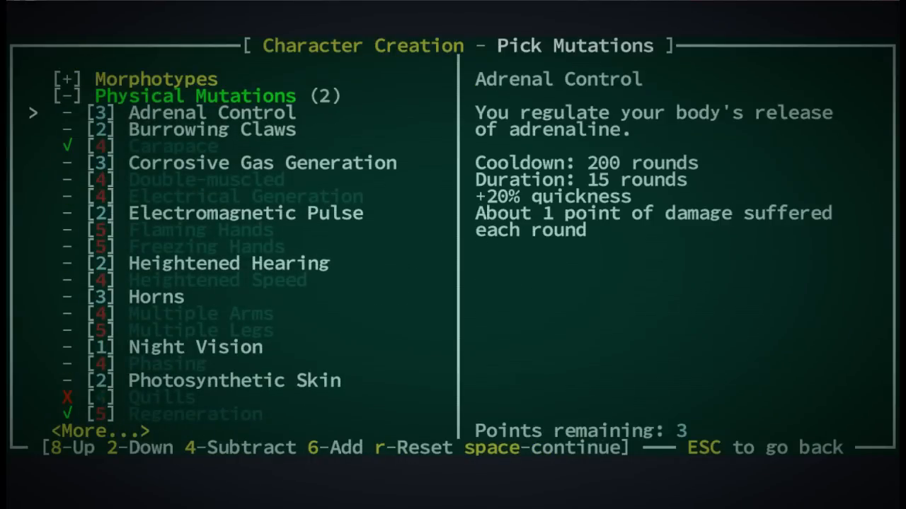
key(2)
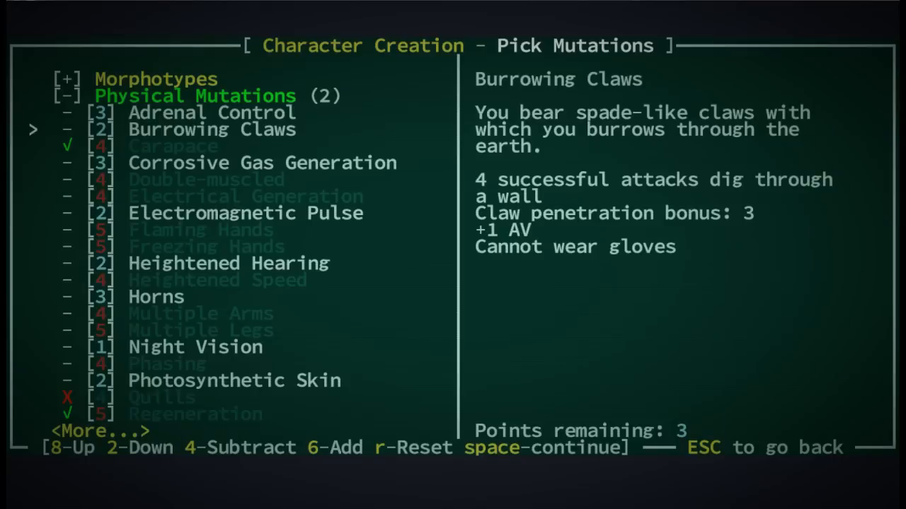
key(2)
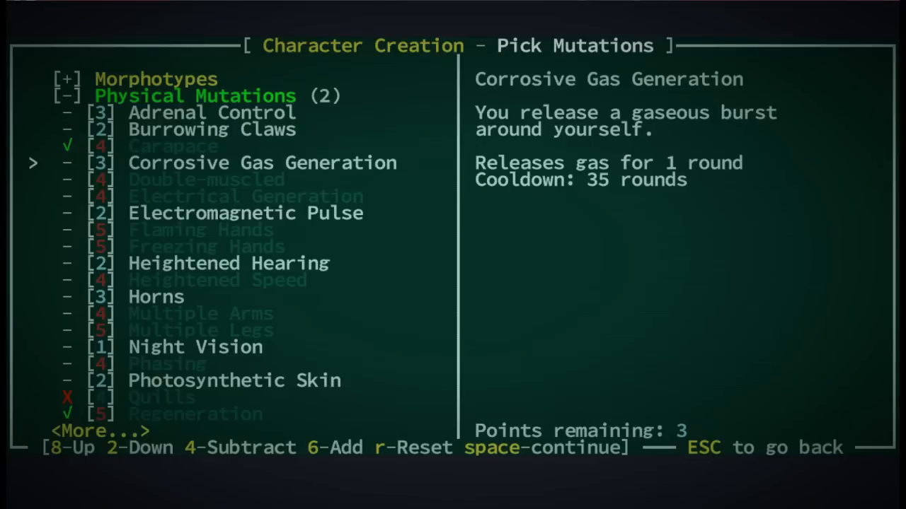
key(2)
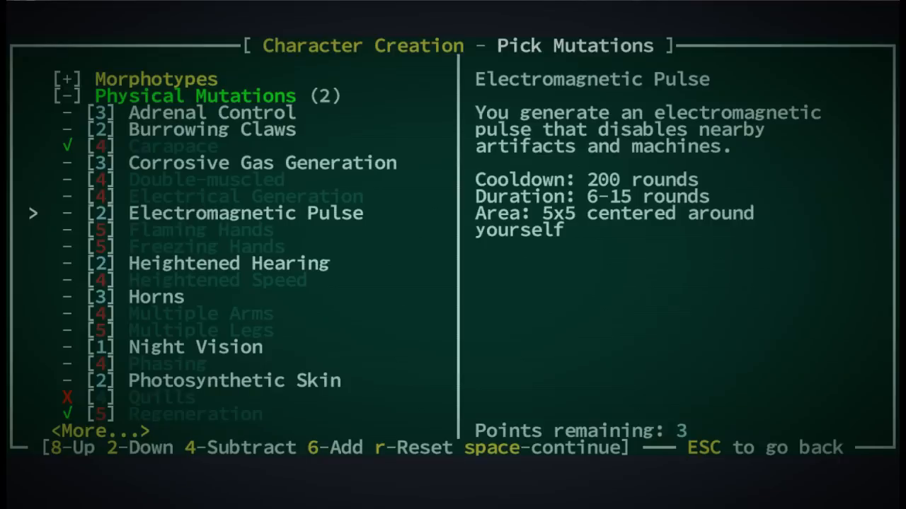
key(8)
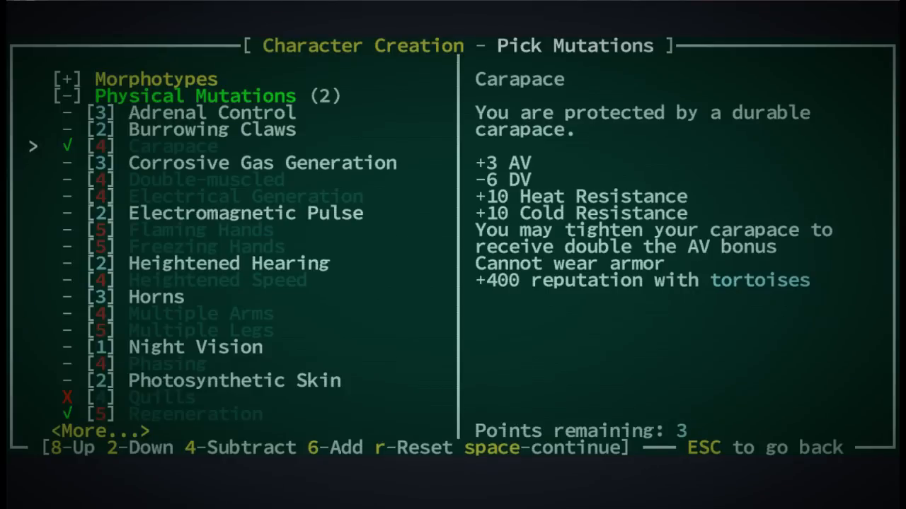
- Compare Corrosive Gas Generation, Multiple Arms and Carapace, add Horns, then continue to the summary
key(2)
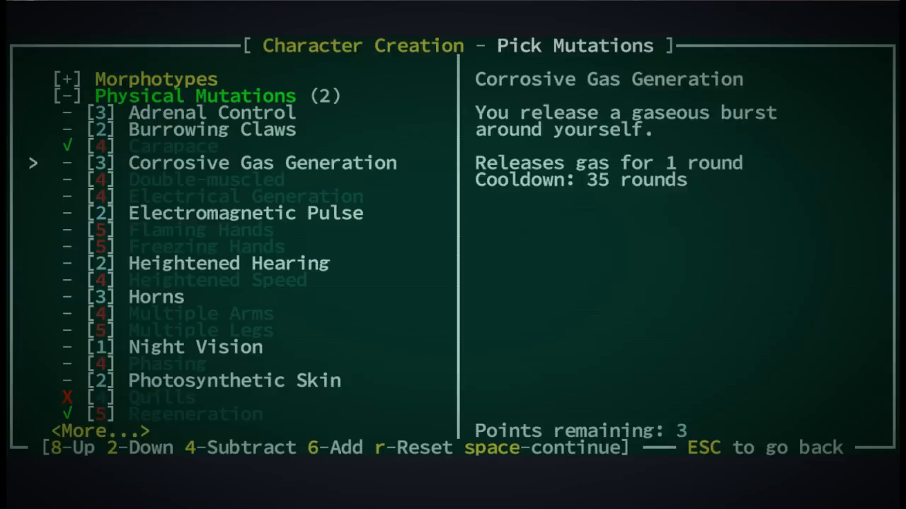
key(2)
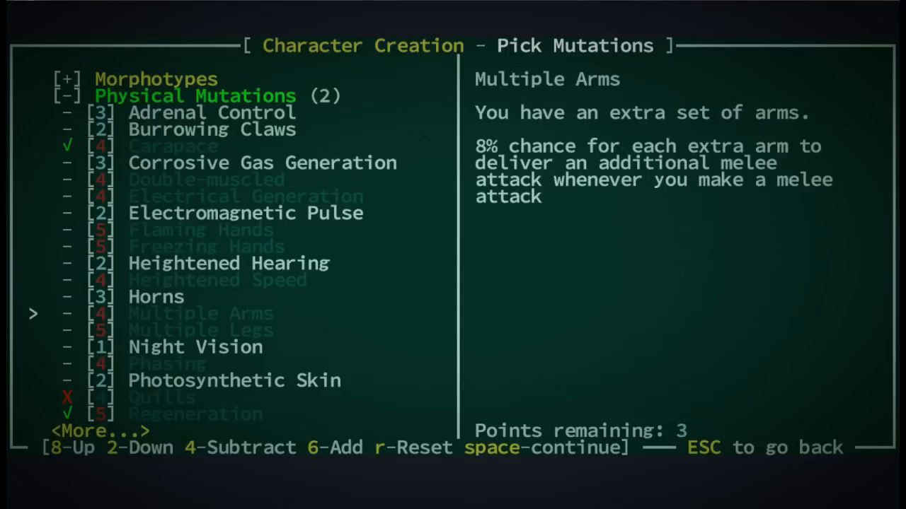
key(2)
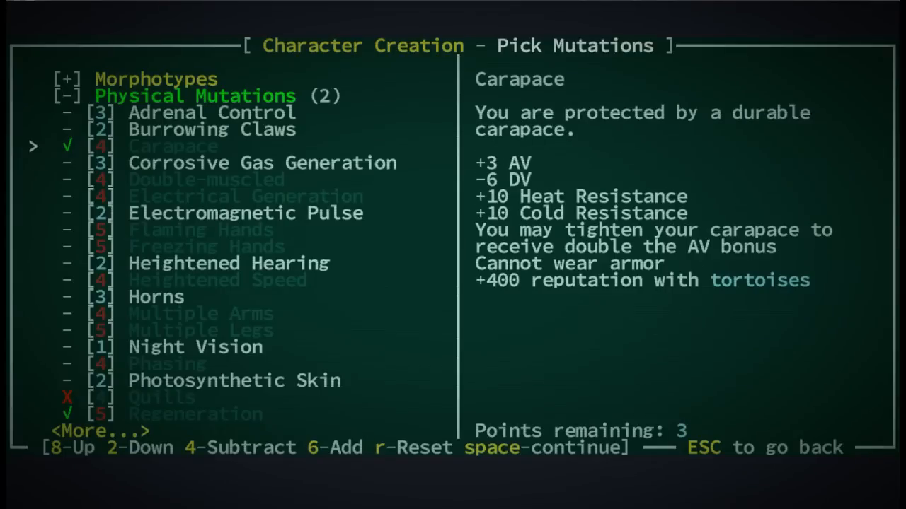
scroll(down, 3)
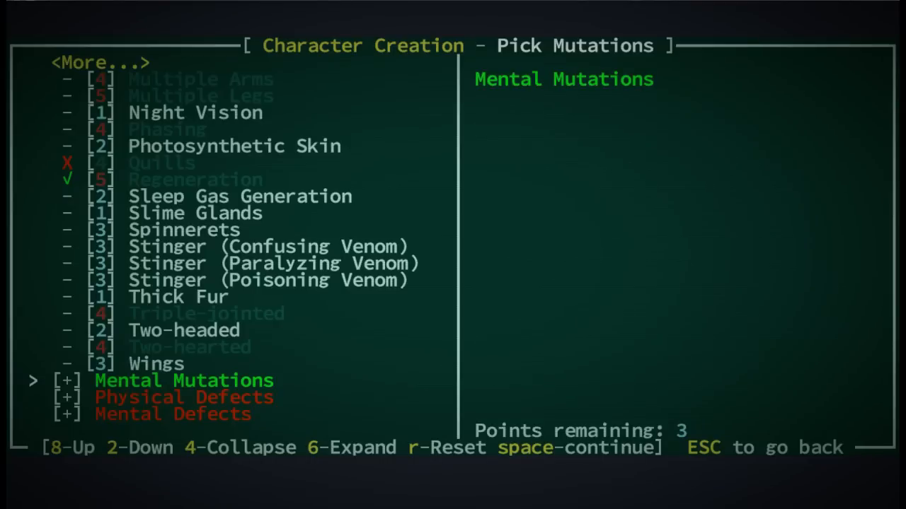
key(8)
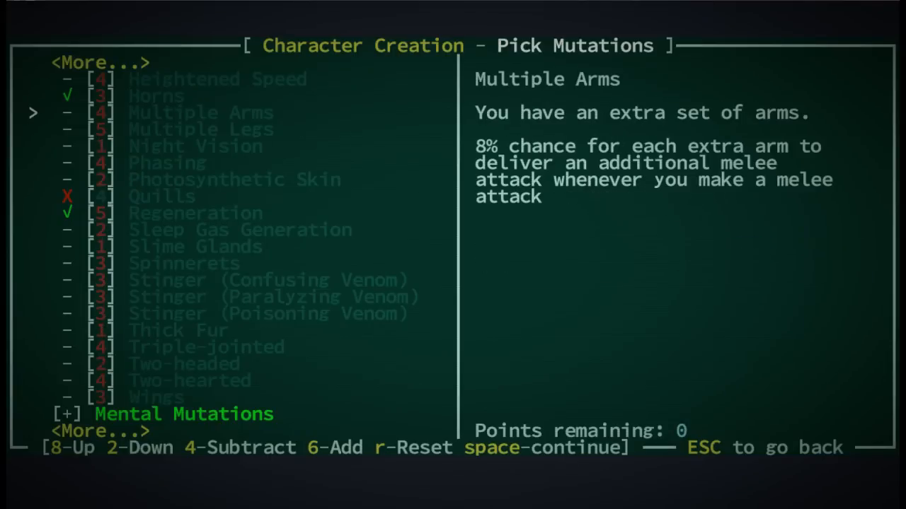
key(space)
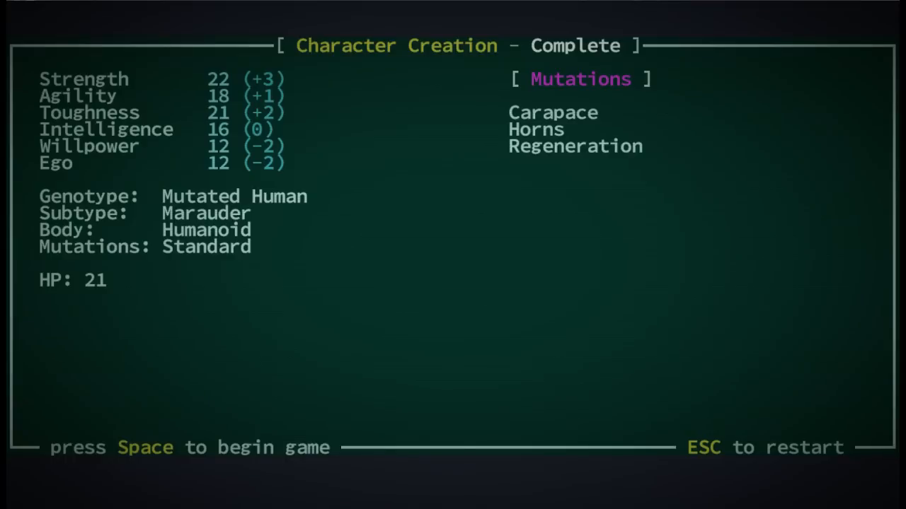
- Name the character 'Migs Rocksav'
text(M)
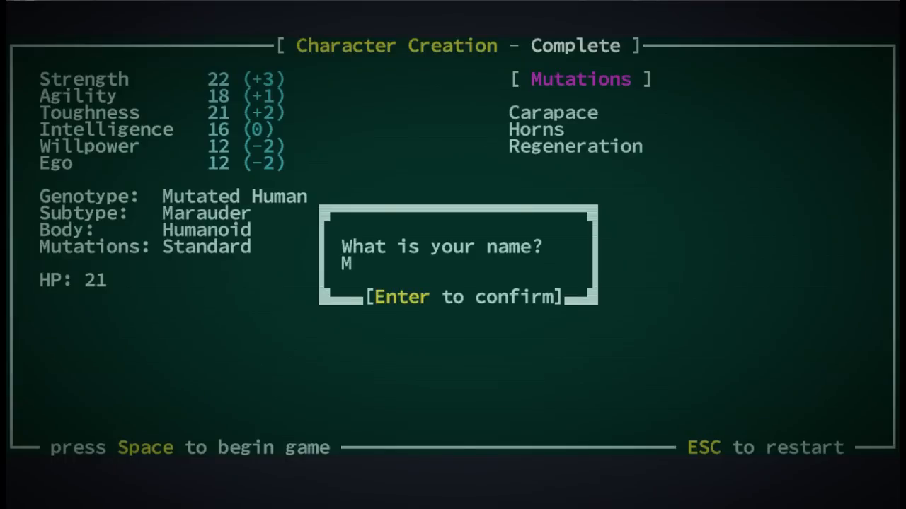
text(igs Rocksav)
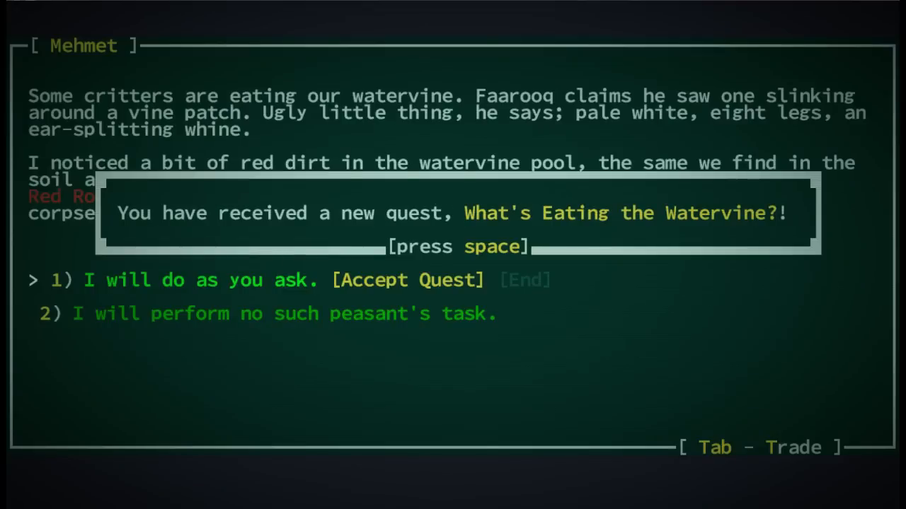
- Dismiss the 'What's Eating the Watervine?' quest notice
key(space)
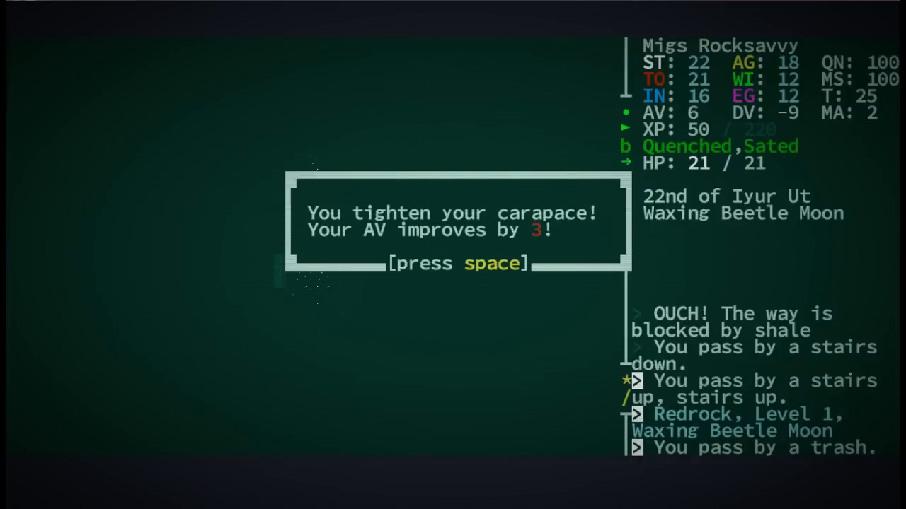
- Dismiss the carapace, charge distance and carapace loosening messages
key(space)
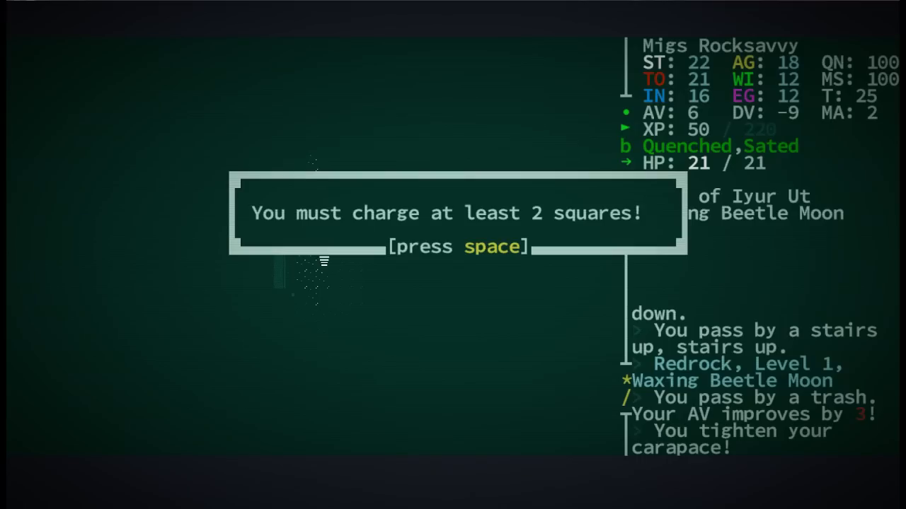
key(space)
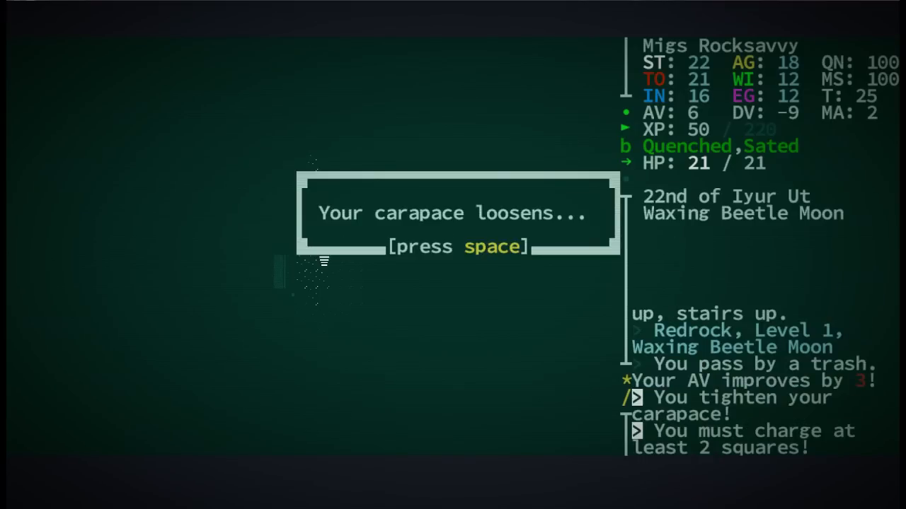
key(space)
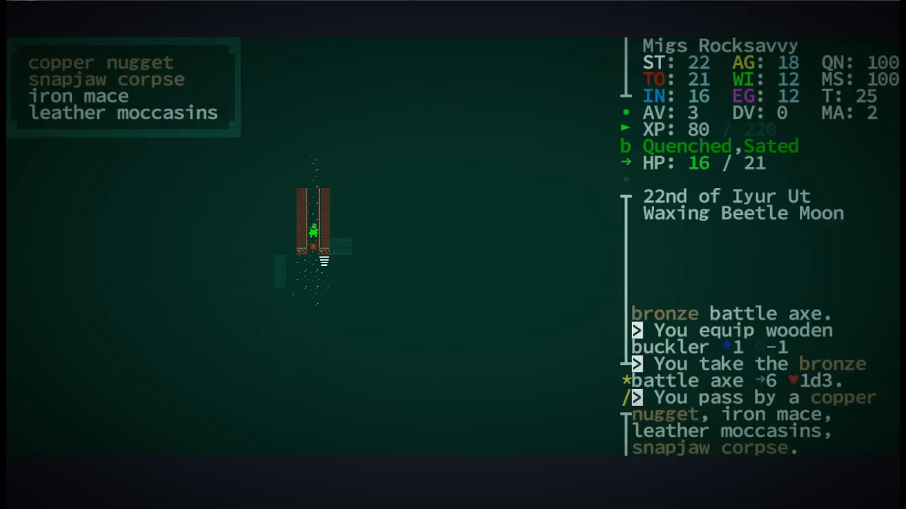
- Pick up the iron mace and leather apron and switch to the iron battle axe
key(g)
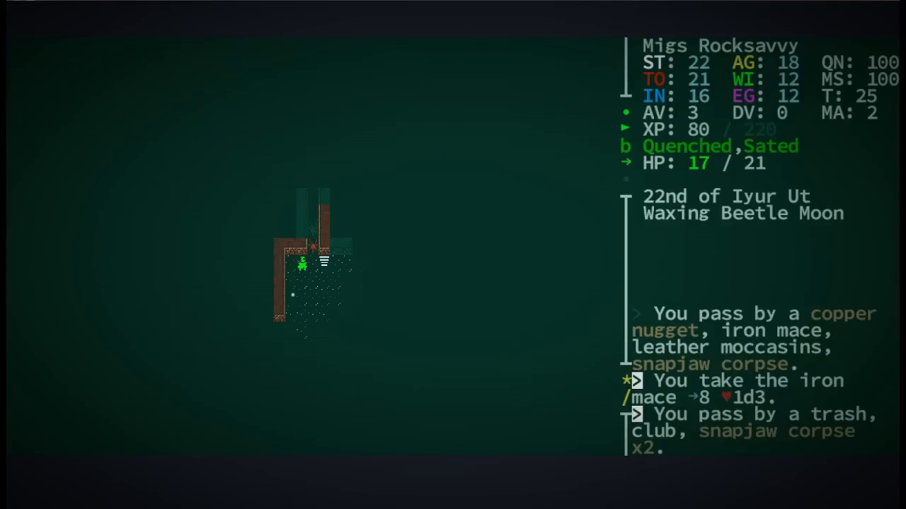
key(Up)
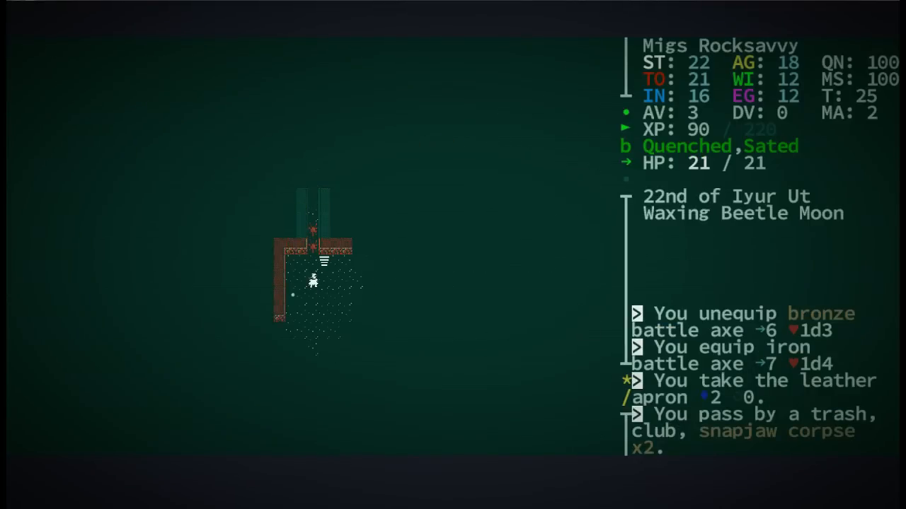
- Explore the Redrock tunnels and fight the bloody bear
key(i)
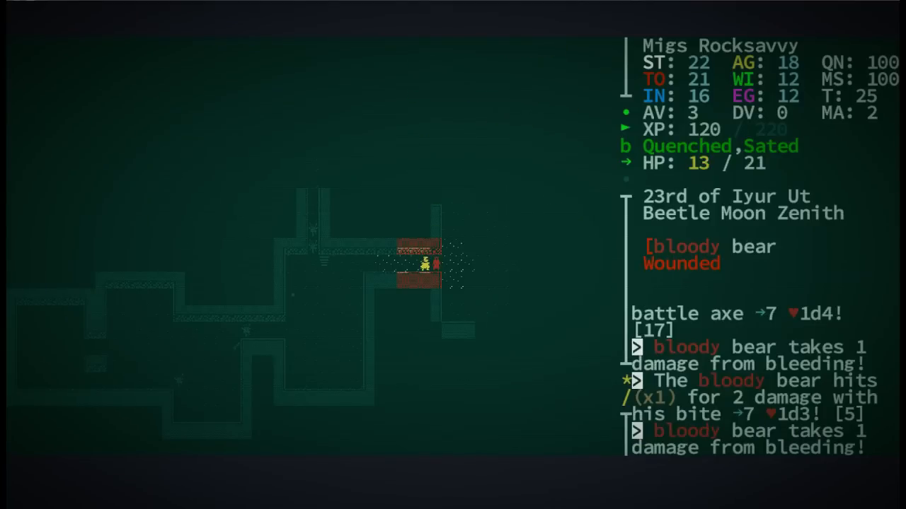
- Use Tighten Carapace from the abilities list, then acknowledge the carapace and level 2 messages
click(421, 265)
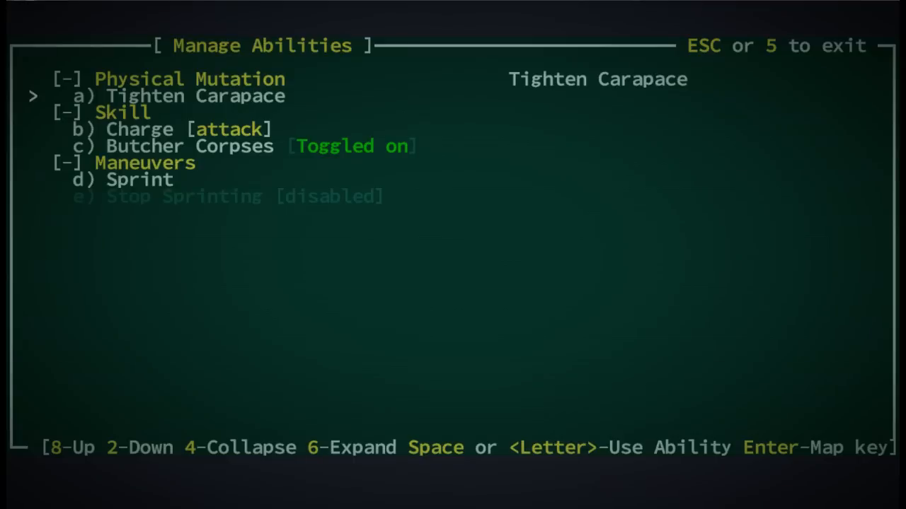
key(enter)
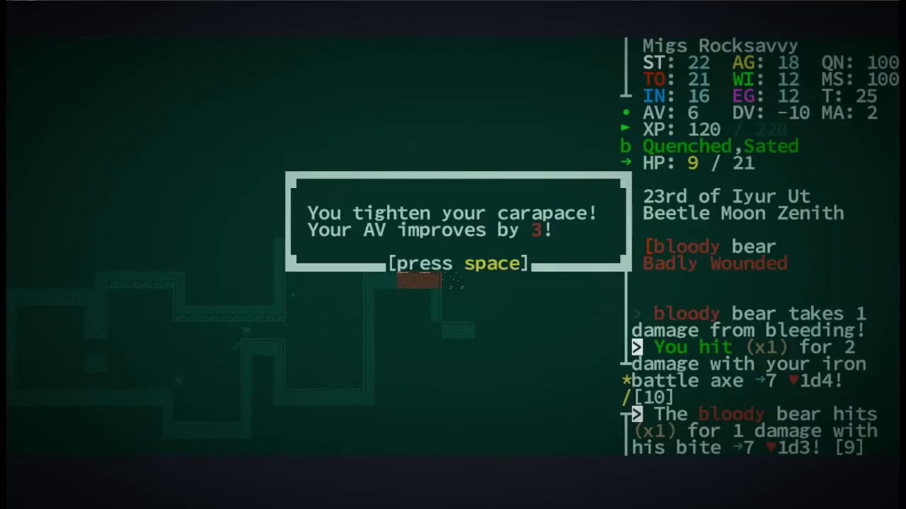
key(space)
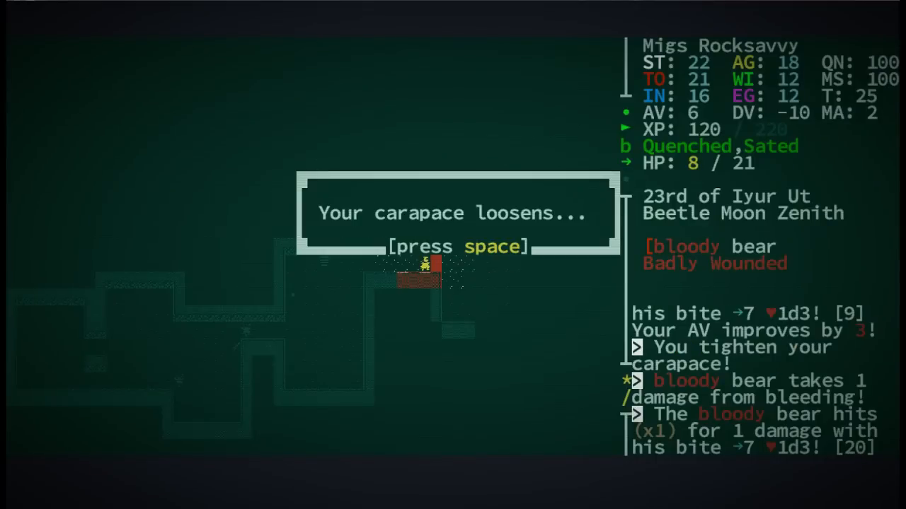
key(space)
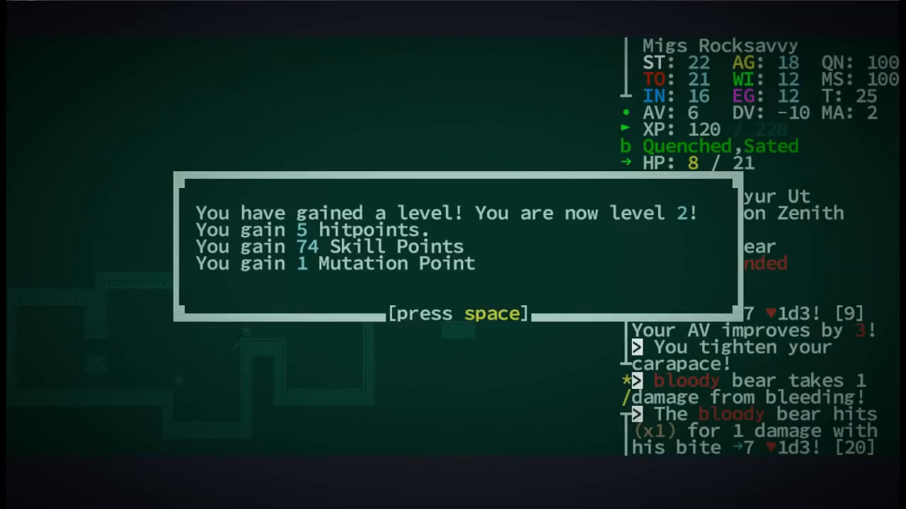
key(space)
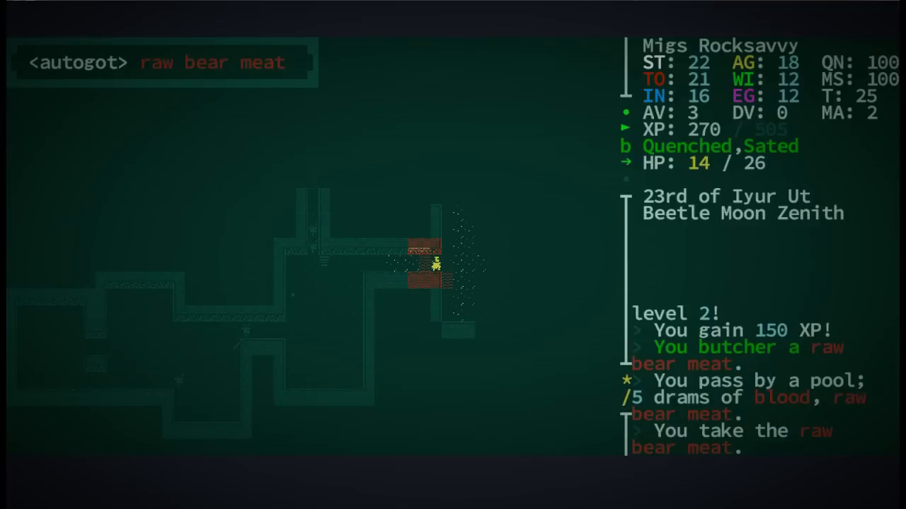
- Move past the butchered bear and keep exploring the tunnels
key(up)
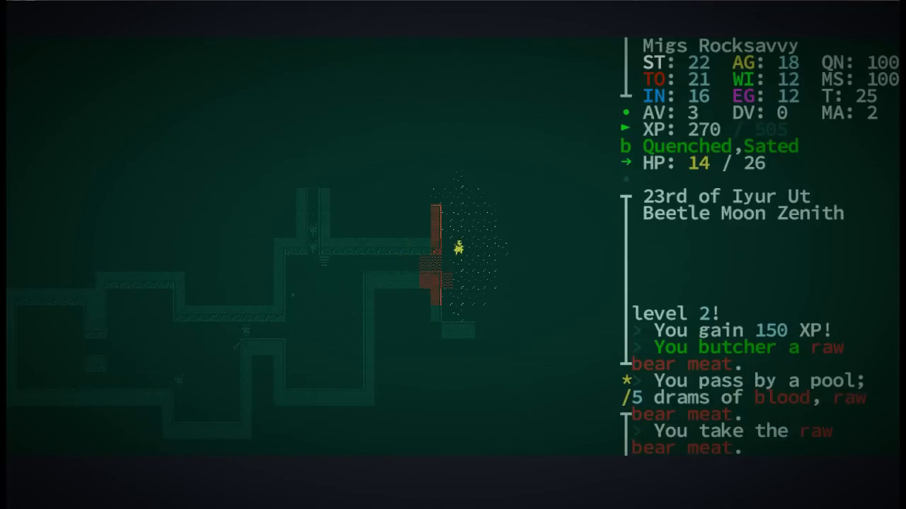
key(Down)
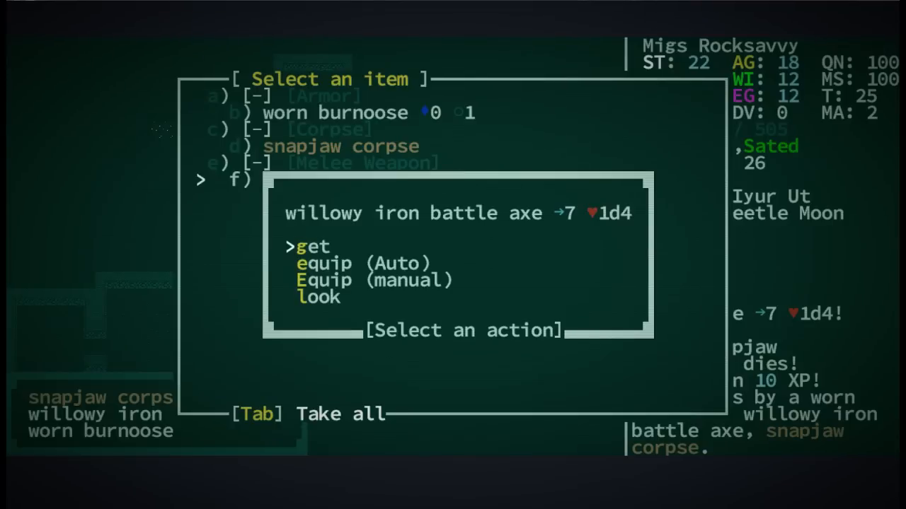
- Pick up the willowy iron battle axe and read its 1-lb description in the inventory
click(312, 246)
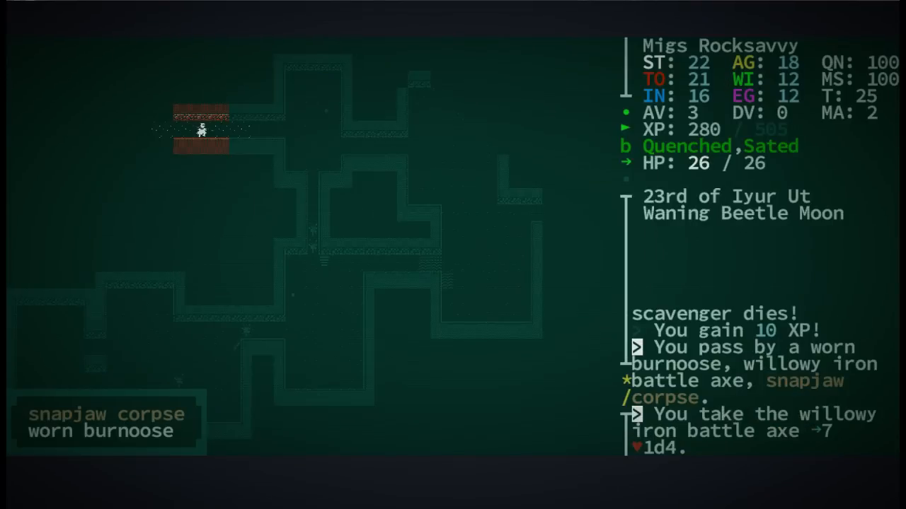
key(i)
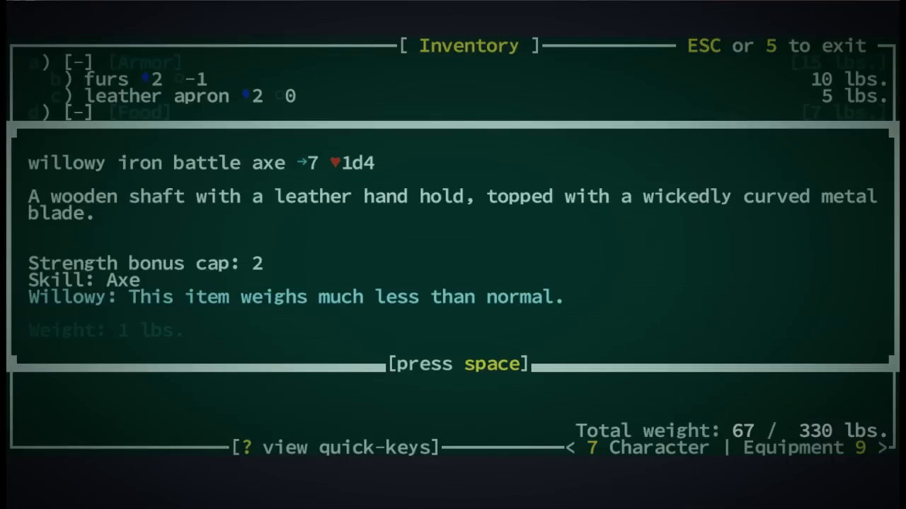
key(space)
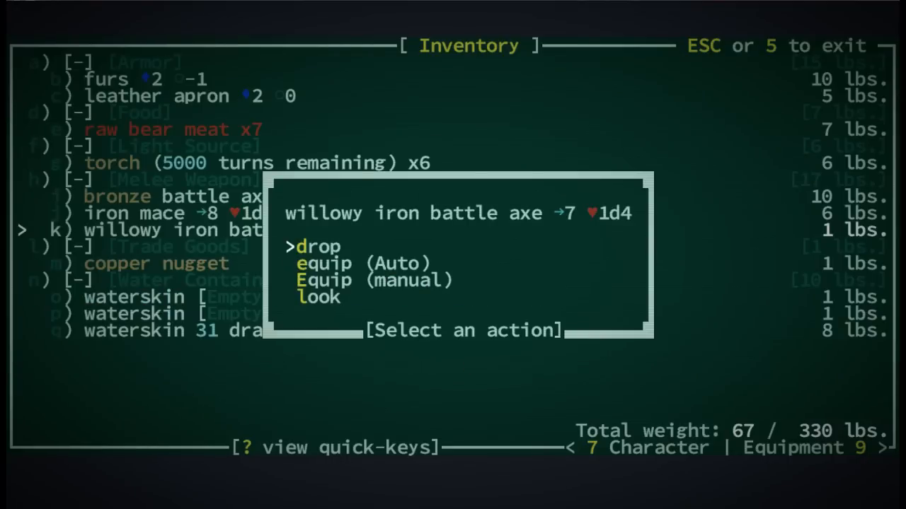